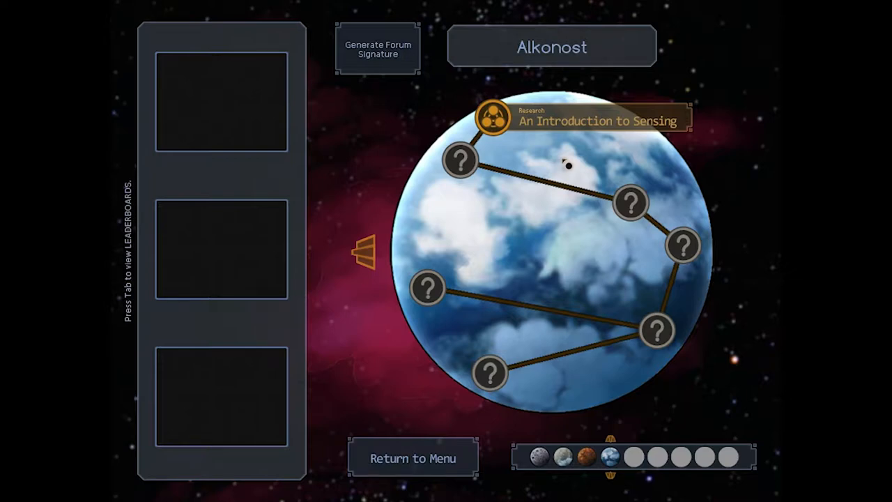
mouse_move(557, 174)
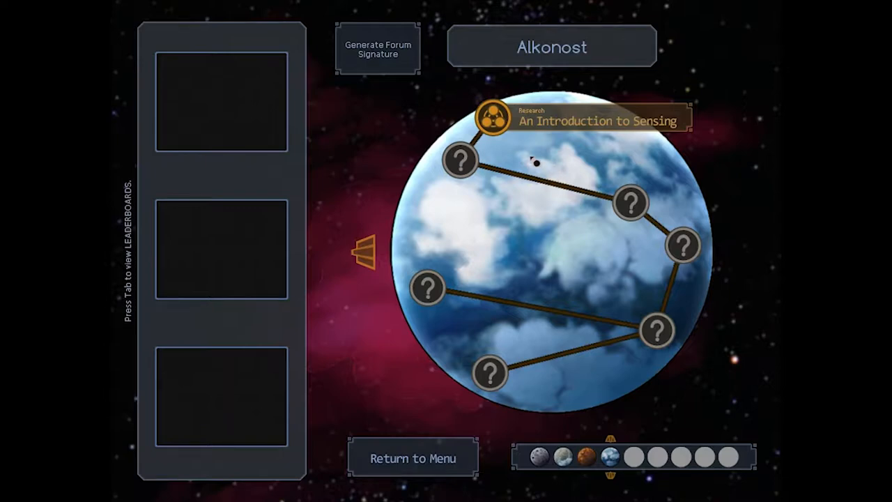
Step: Open An Introduction to Sensing from the map and read its Sensing and Recyclers training page
left_click(491, 117)
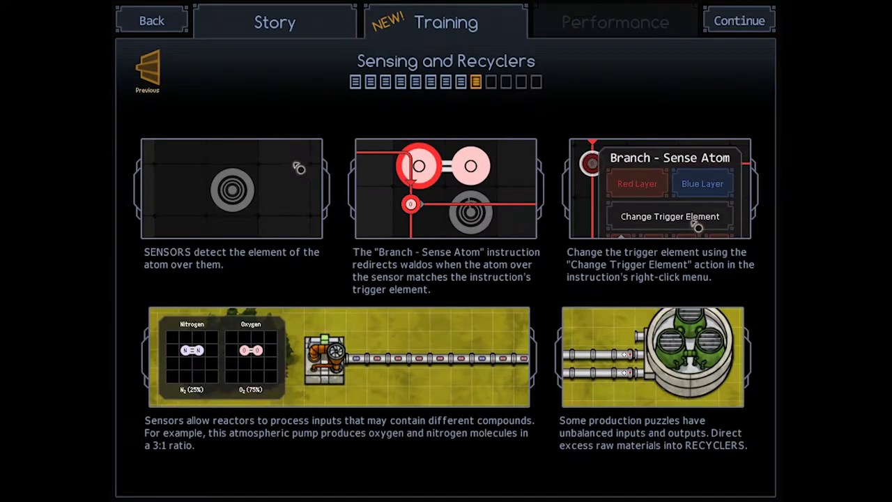
mouse_move(540, 282)
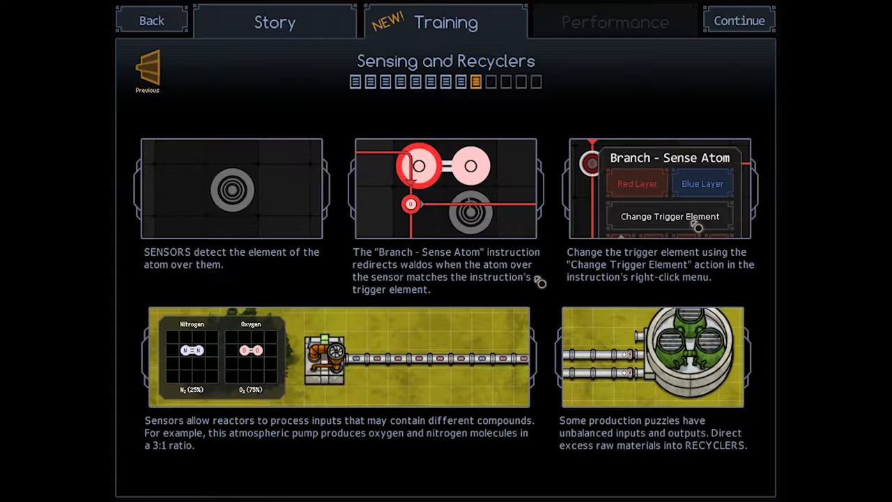
mouse_move(334, 205)
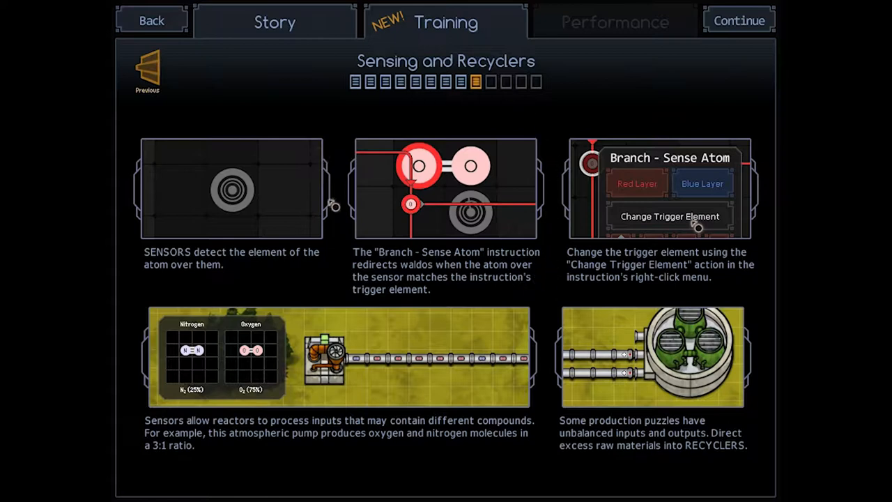
mouse_move(470, 285)
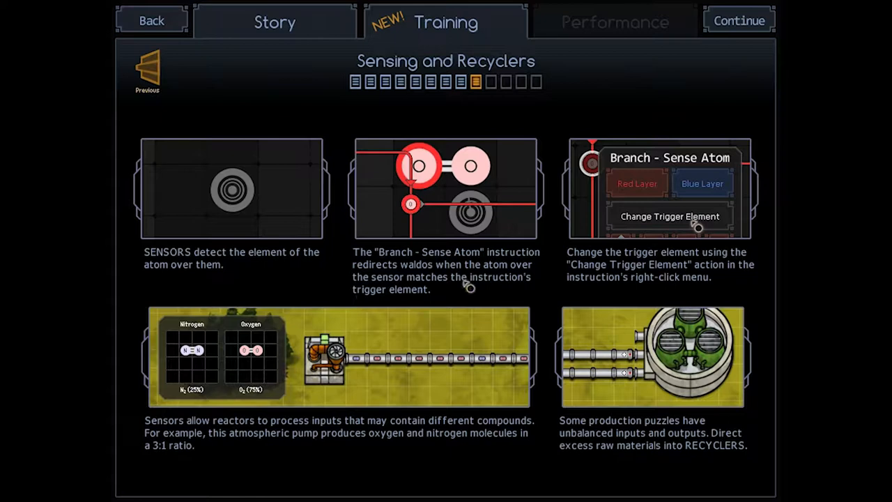
mouse_move(462, 277)
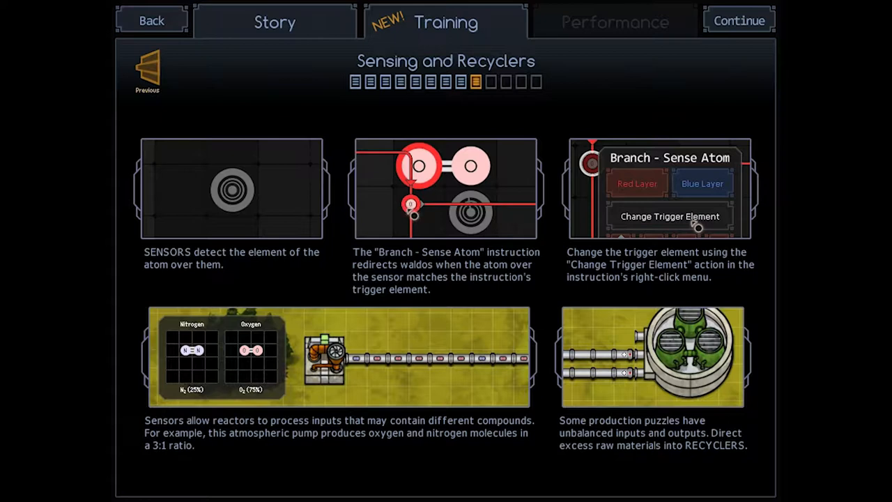
mouse_move(436, 283)
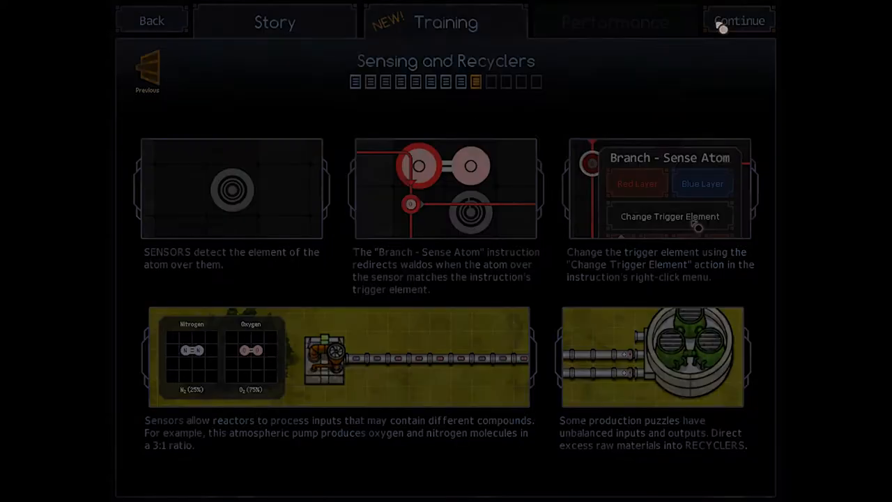
Step: Enter the reactor and lay out the red path: IN α, Grab/Drop, Sense branch, OUT ψ/ω
left_click(740, 20)
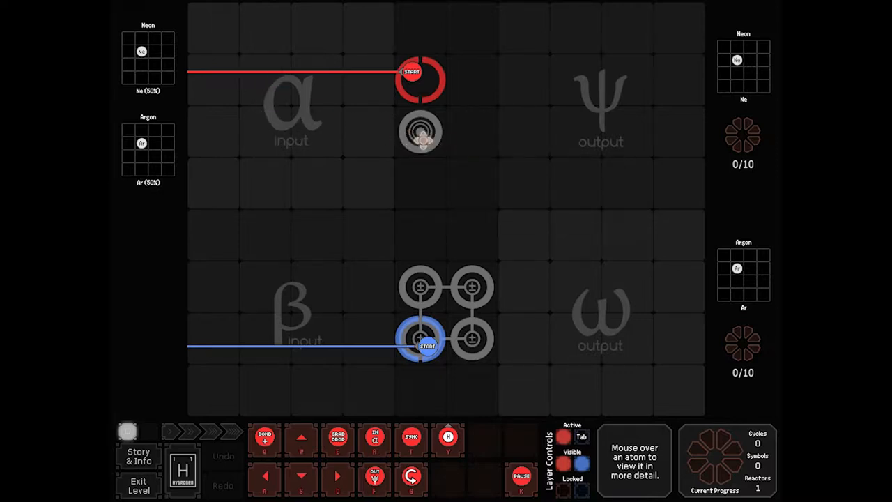
left_click(223, 456)
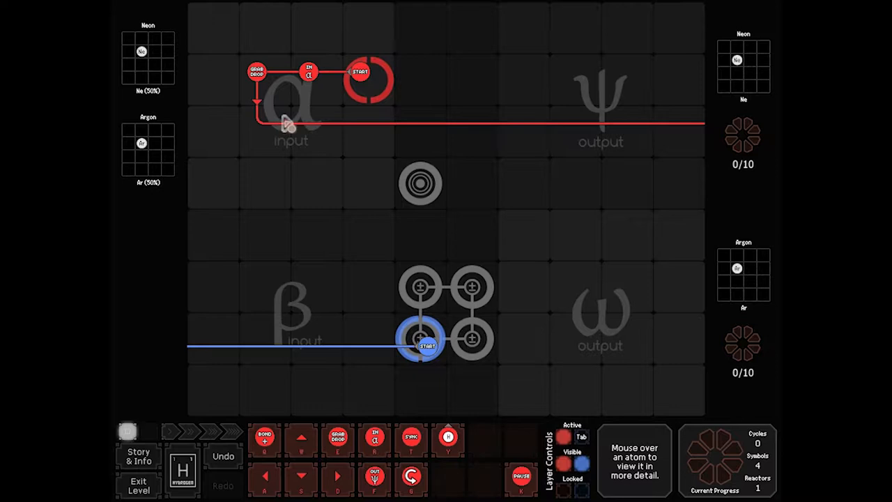
mouse_move(420, 184)
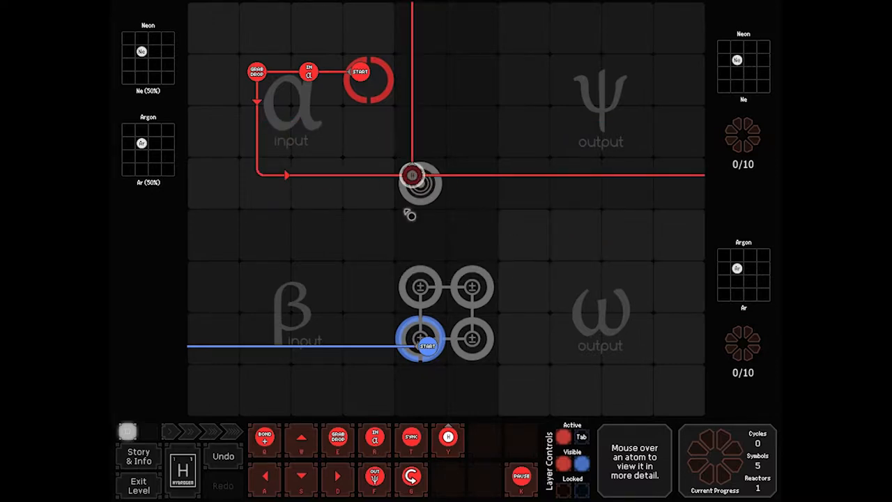
mouse_move(531, 166)
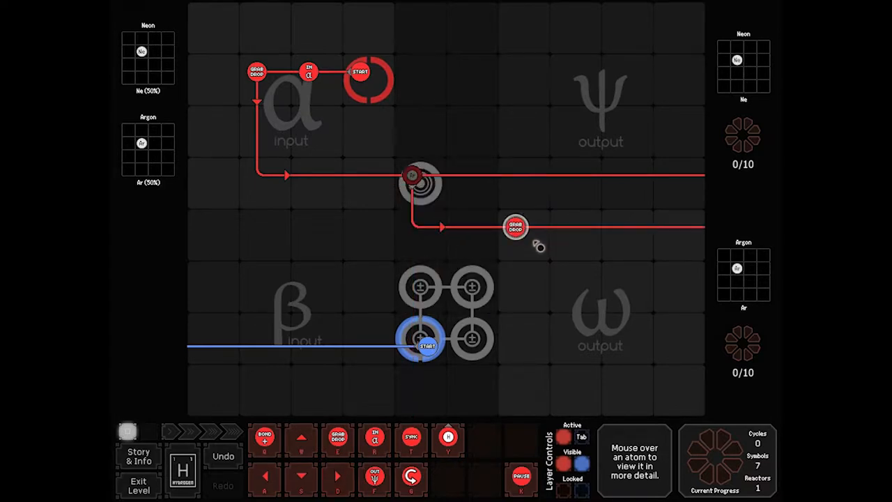
mouse_move(561, 228)
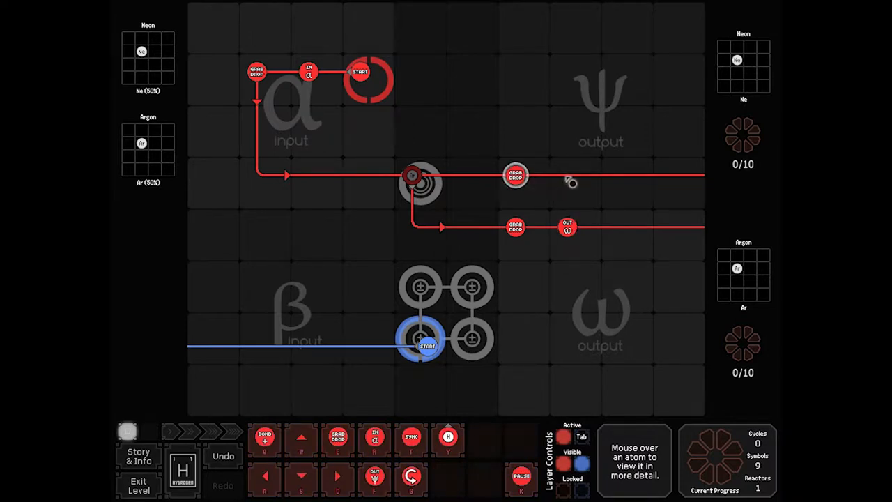
left_click(568, 174)
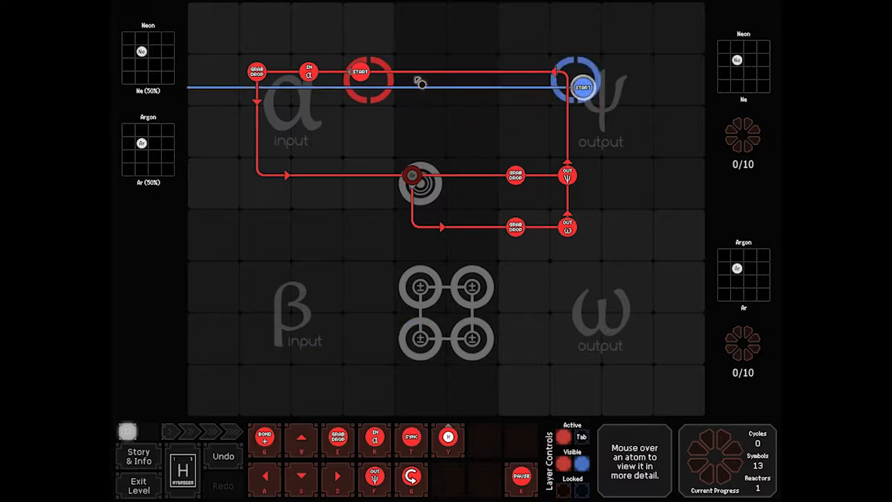
mouse_move(324, 94)
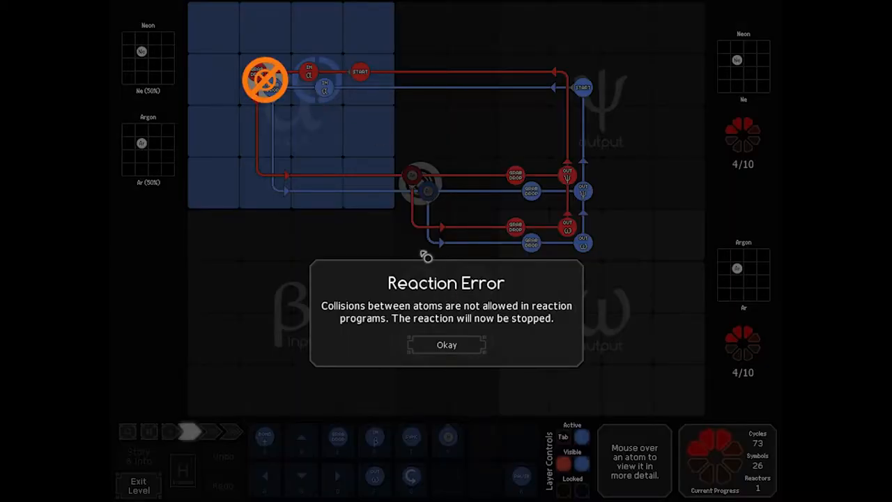
Step: Dismiss the Reaction Error after the blue waldo collision and stop the reaction
left_click(446, 345)
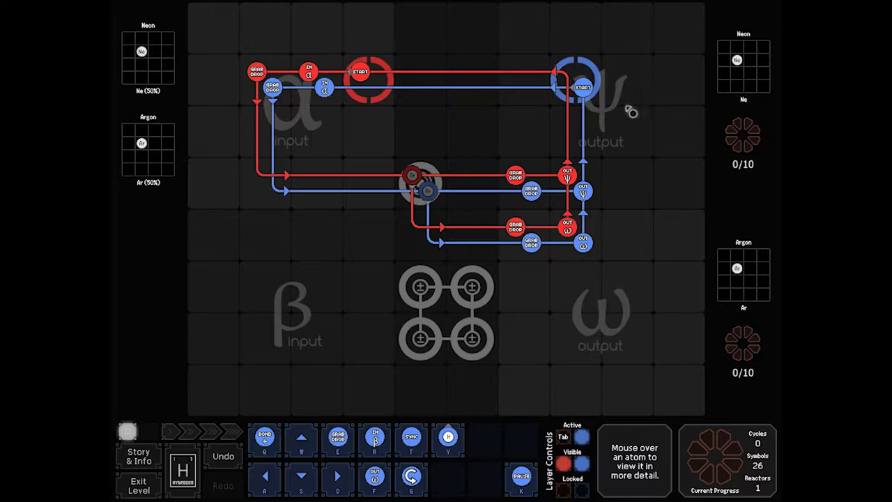
mouse_move(265, 122)
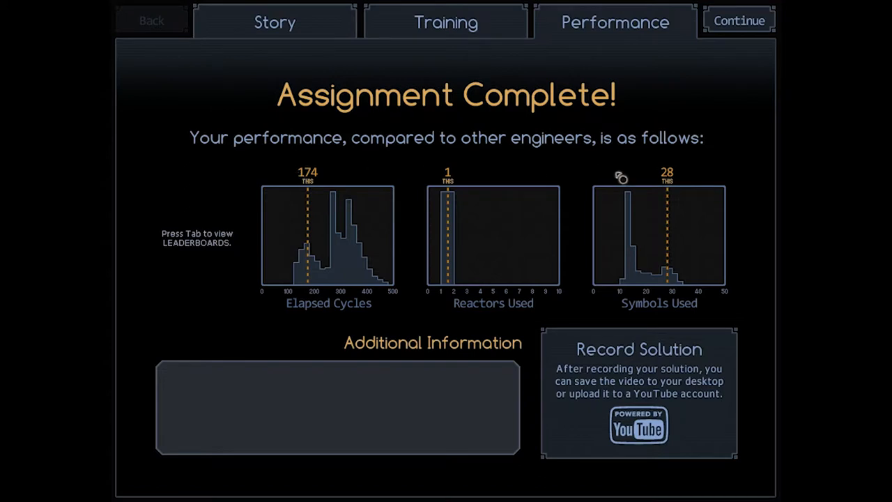
mouse_move(673, 167)
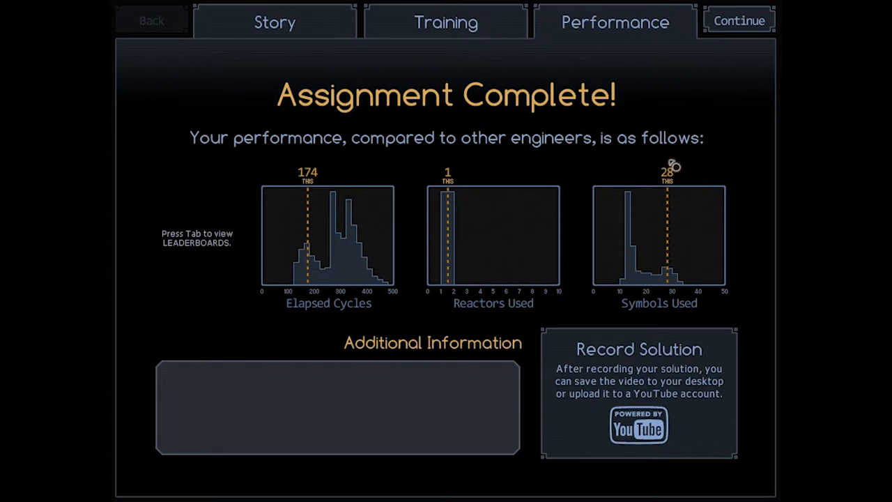
mouse_move(634, 195)
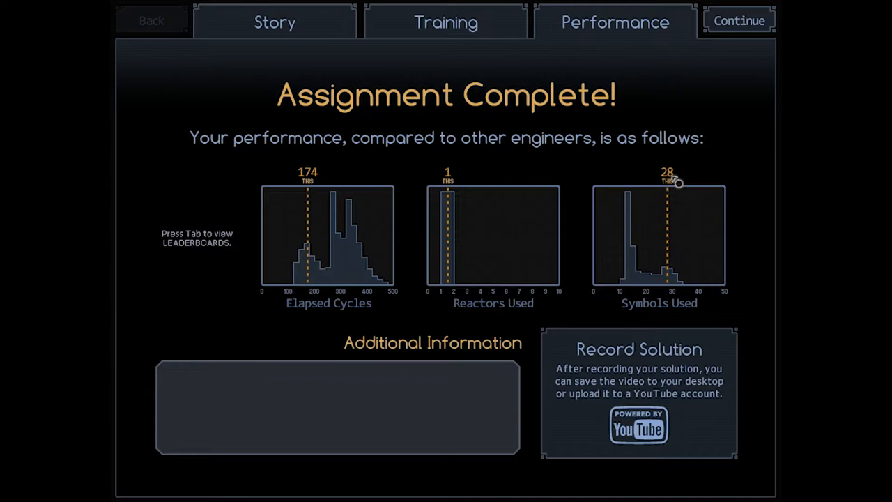
mouse_move(341, 166)
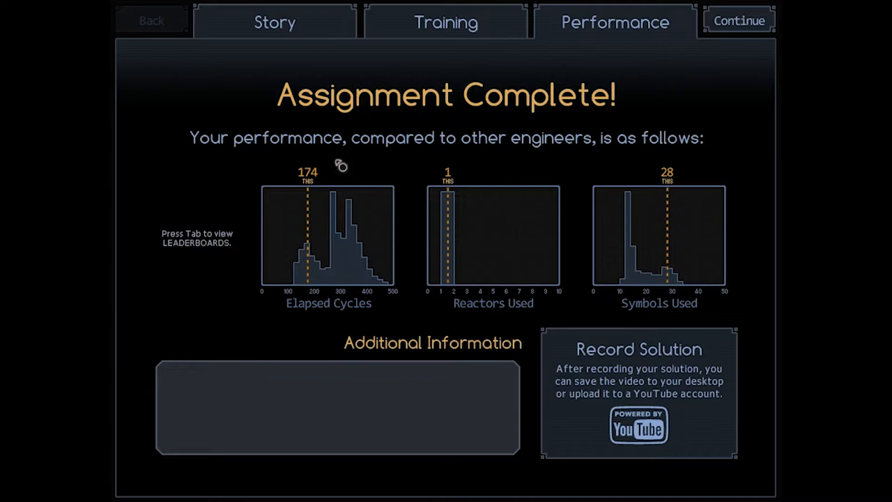
mouse_move(573, 131)
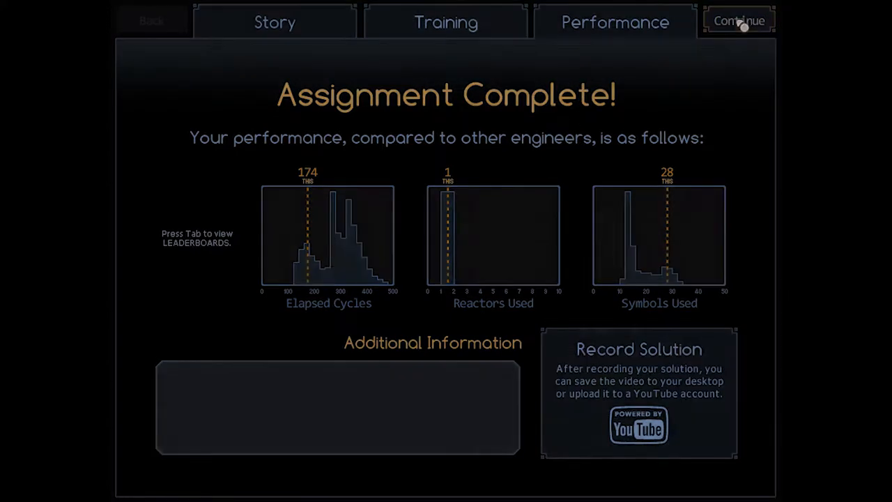
Step: Leave the 174-cycle, 28-symbol results screen and return to the Alkonost map
left_click(738, 20)
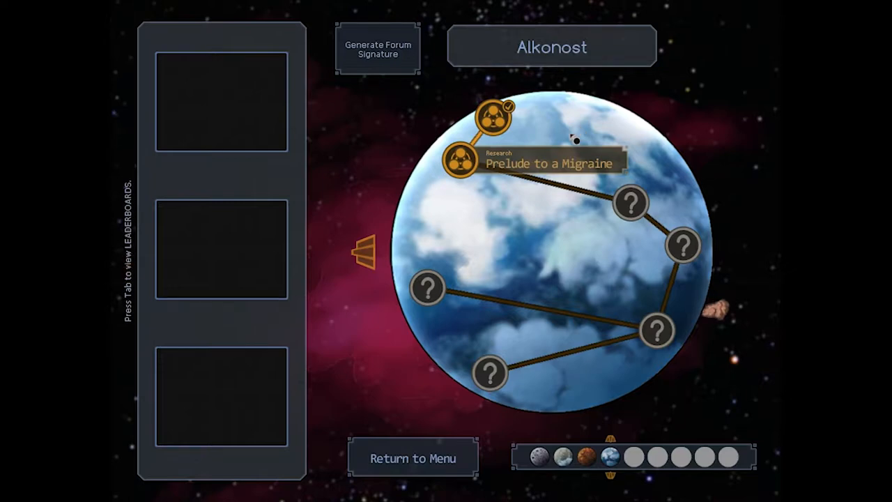
Step: Open the Prelude to a Migraine research node and view its story page
left_click(462, 158)
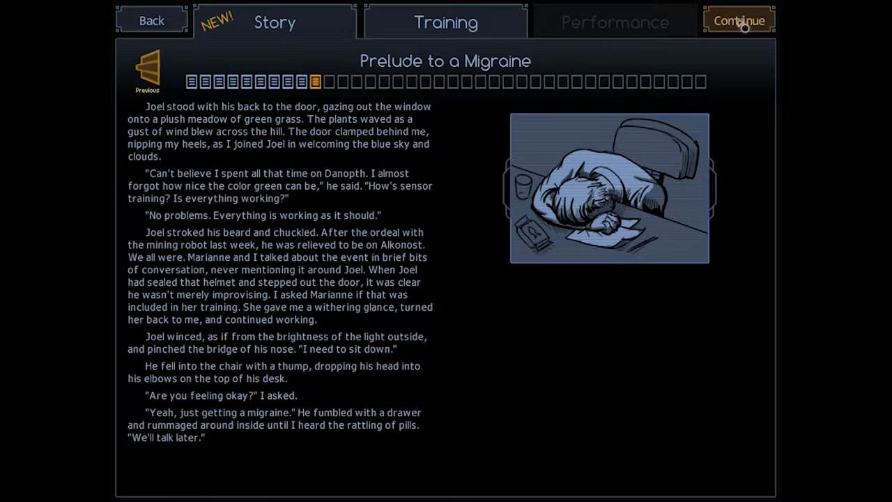
Step: Enter the reactor and start the red path with IN α and Grab/Drop
left_click(739, 20)
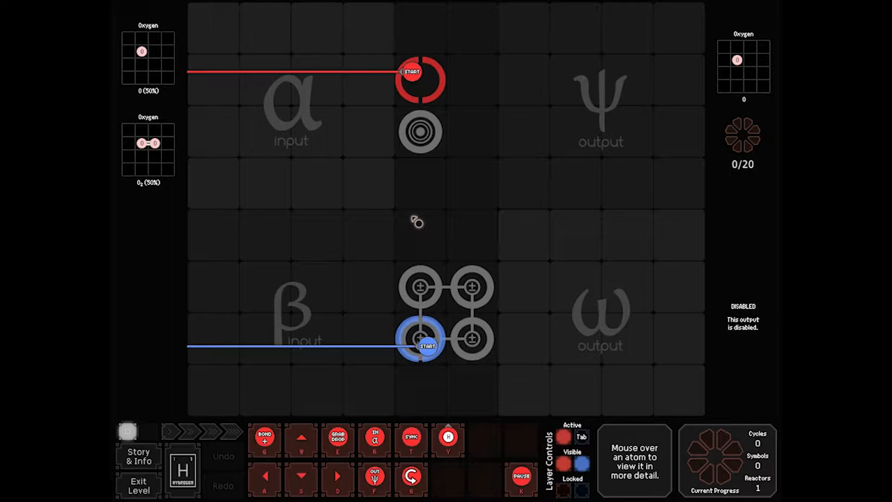
mouse_move(420, 131)
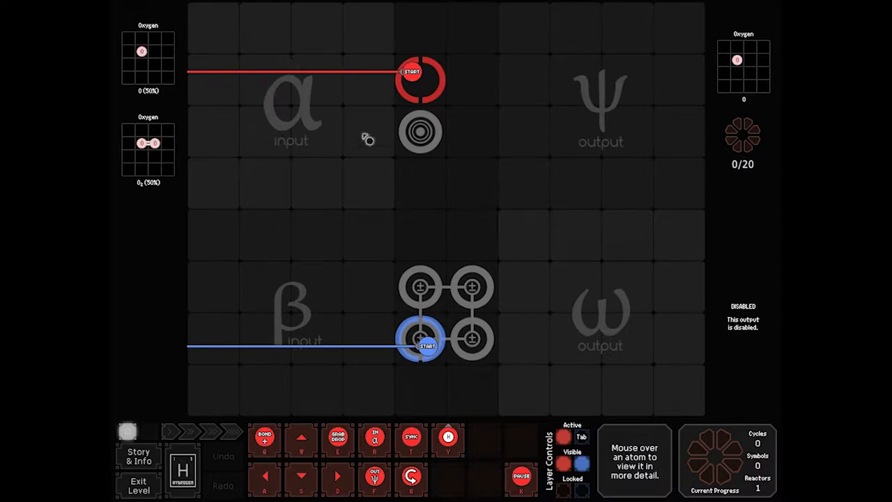
mouse_move(289, 89)
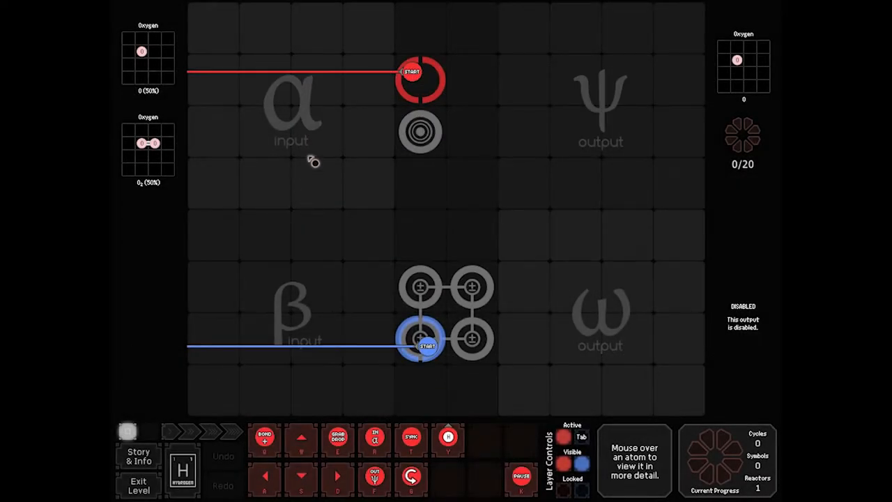
mouse_move(207, 59)
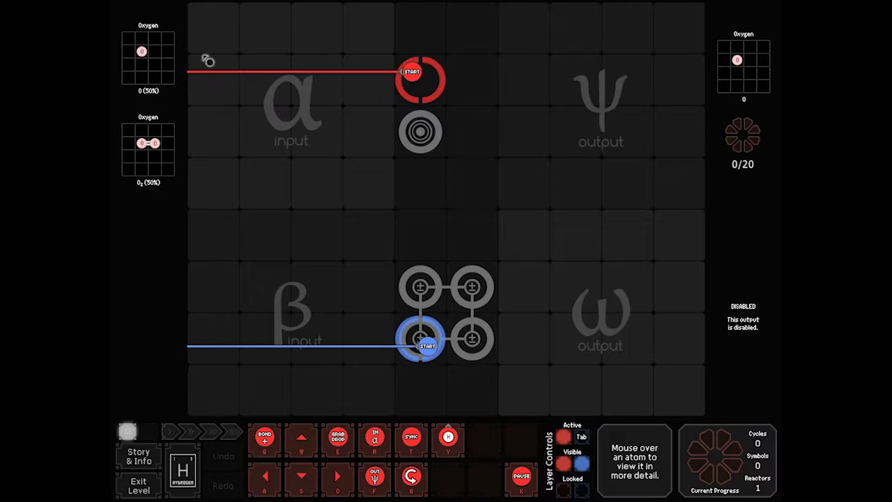
mouse_move(347, 99)
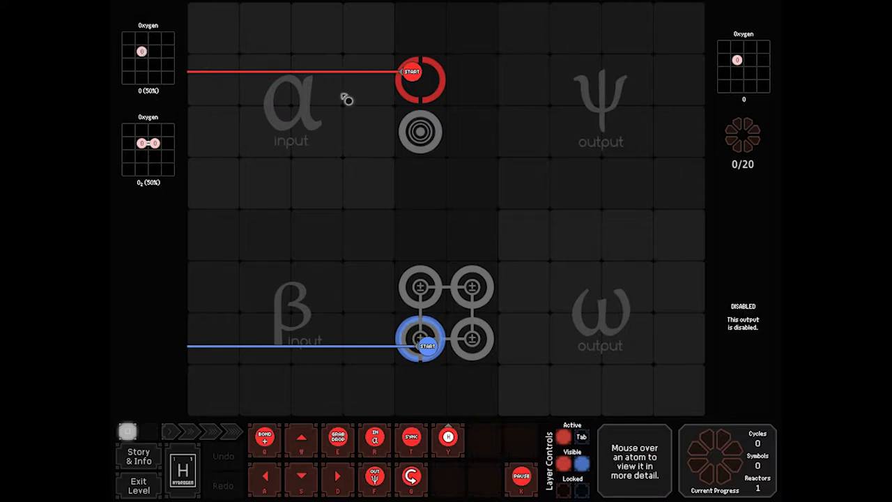
mouse_move(331, 84)
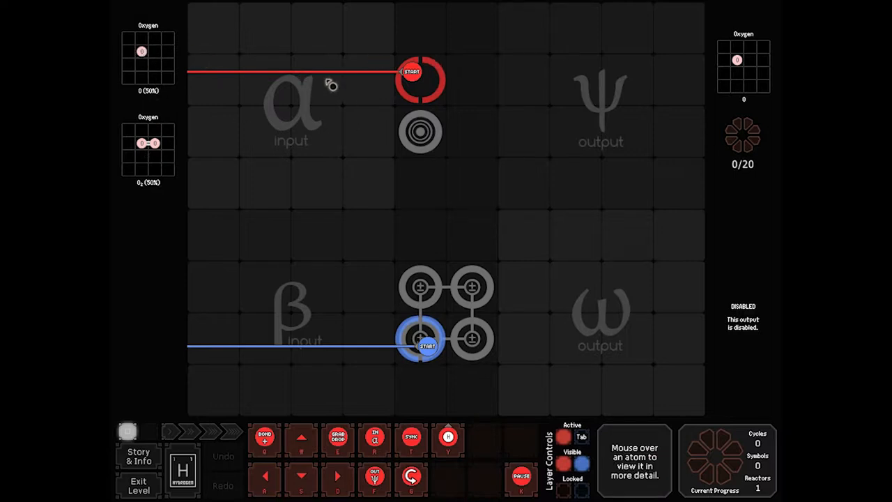
left_click(309, 71)
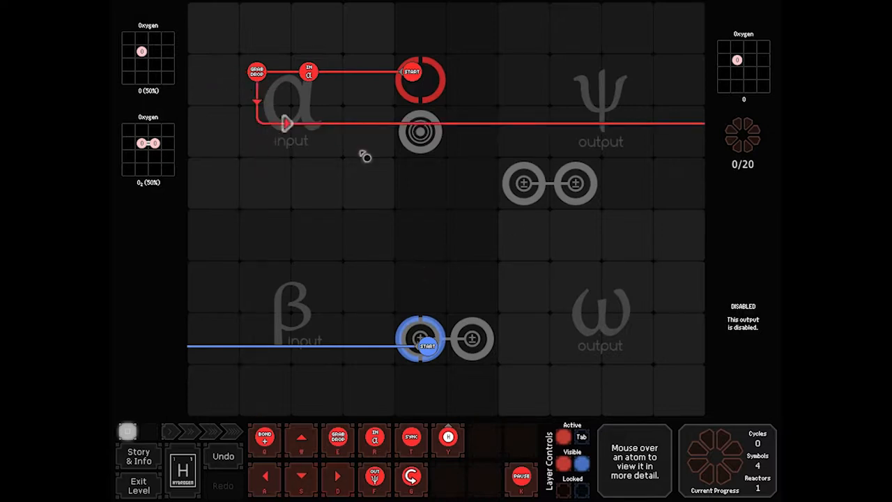
mouse_move(374, 132)
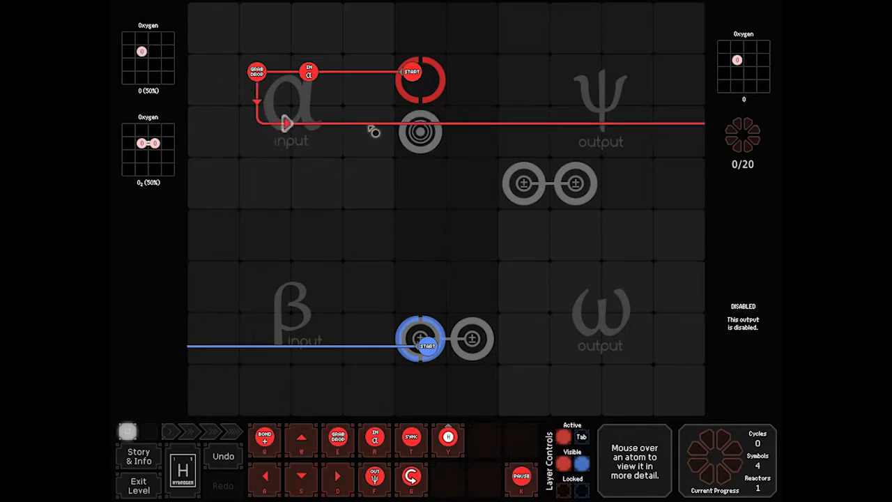
Step: Place and adjust a sensor on the red waldo's path
left_click(361, 124)
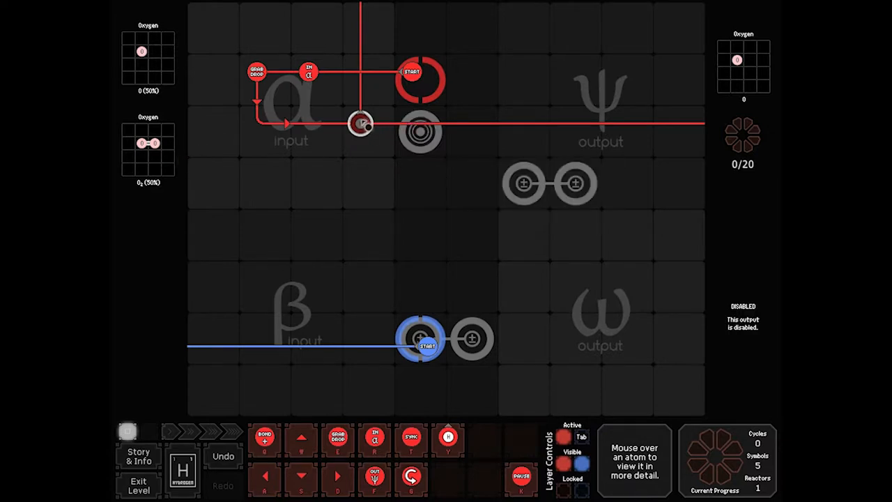
left_click(360, 124)
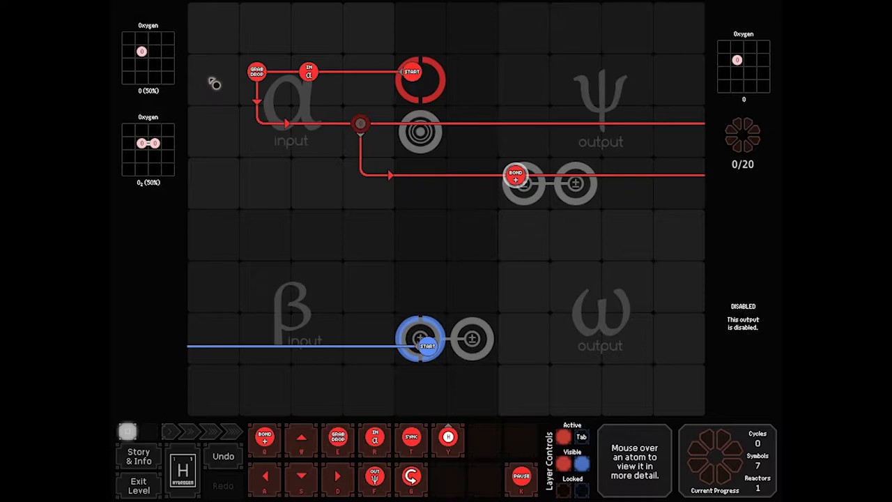
mouse_move(262, 102)
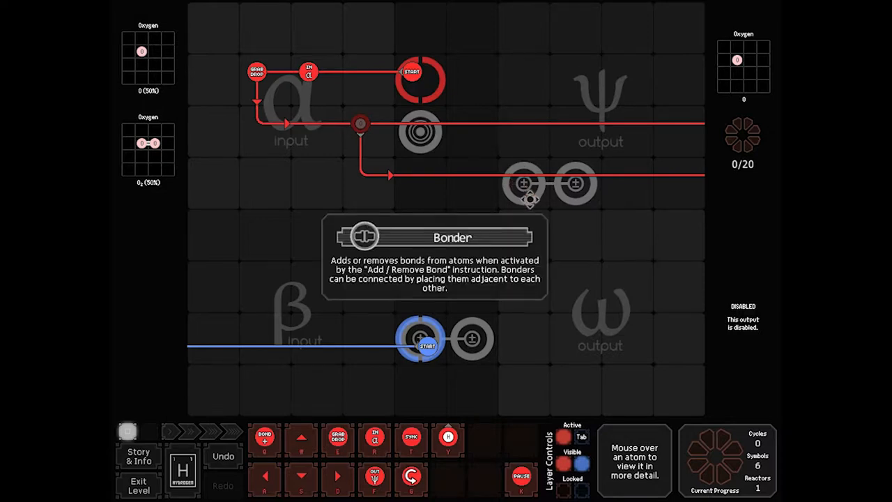
mouse_move(348, 177)
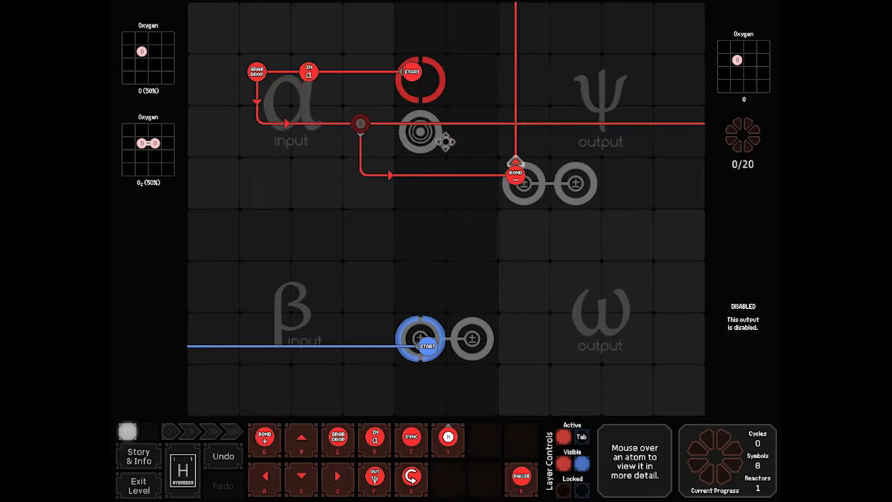
mouse_move(444, 156)
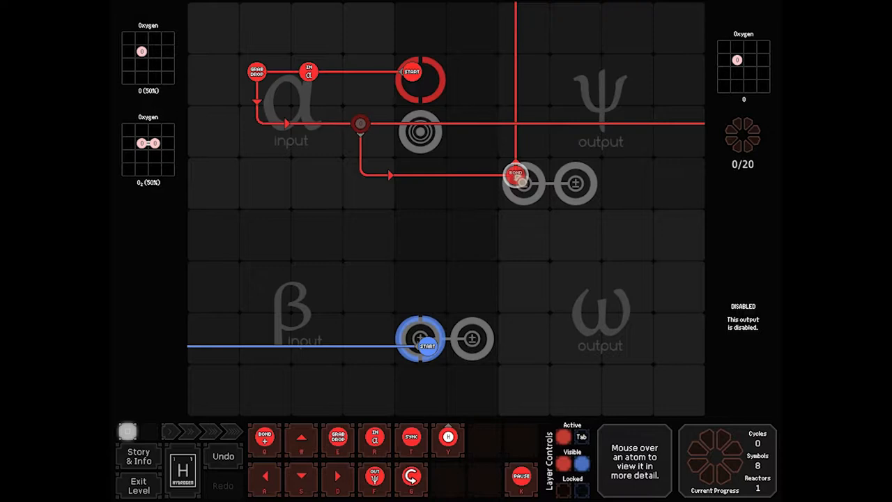
mouse_move(519, 183)
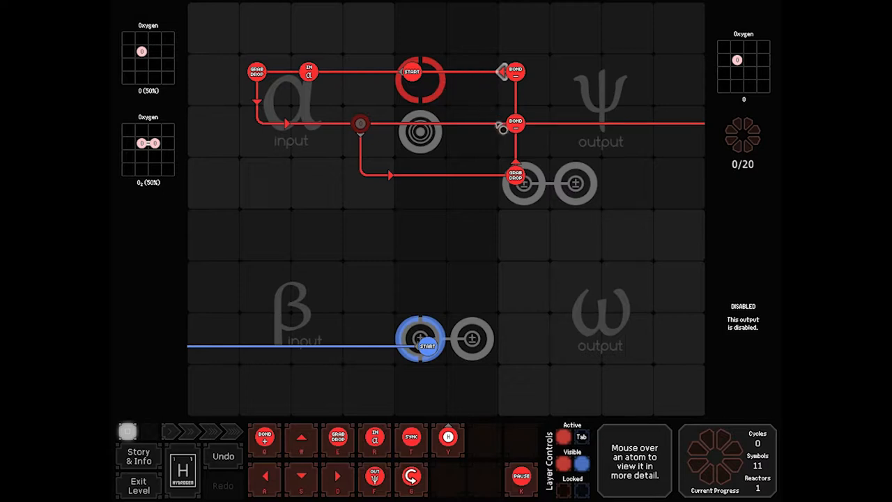
mouse_move(543, 138)
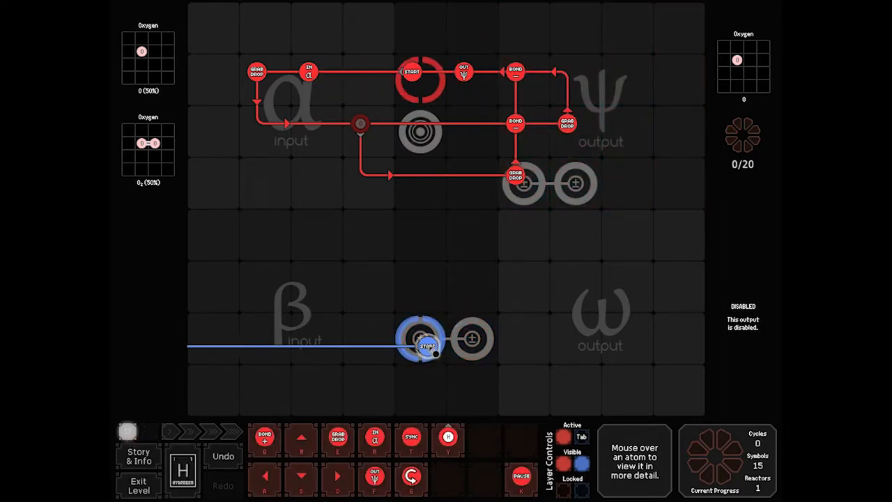
Step: Move blue Start to β input, remove red Bond− steps, add Bond− to blue path
left_click_drag(427, 346, 480, 242)
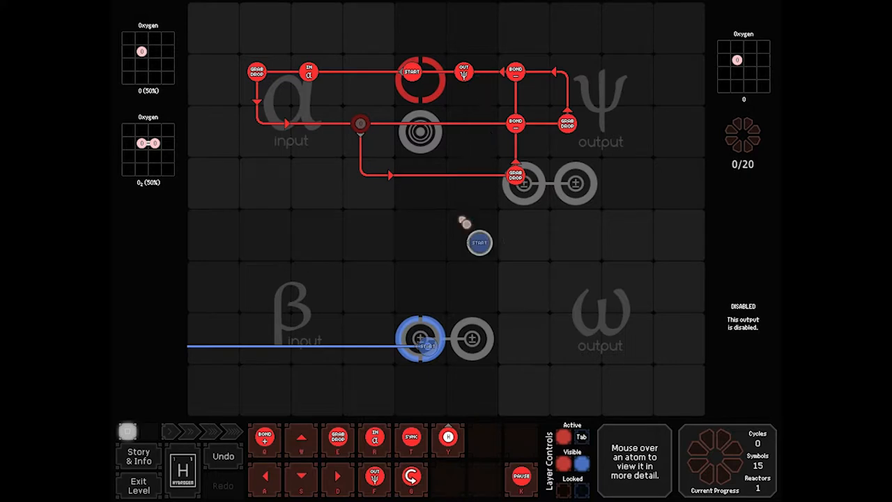
left_click_drag(422, 338, 271, 292)
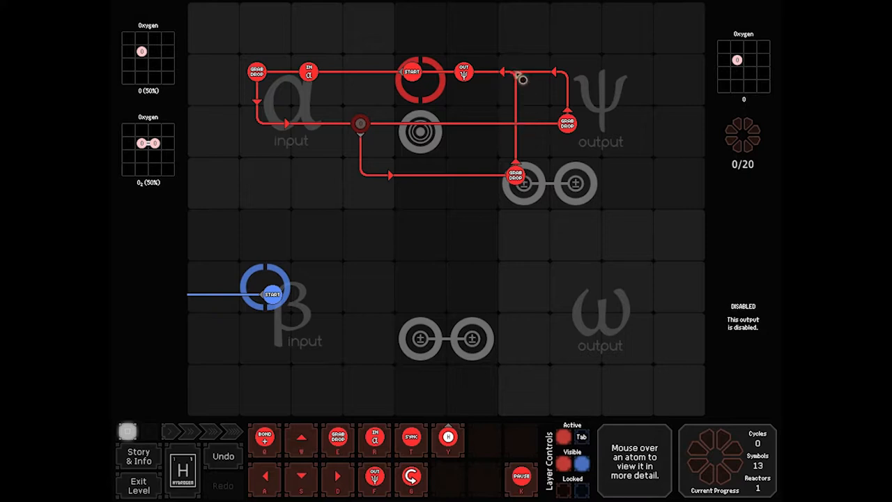
left_click(221, 291)
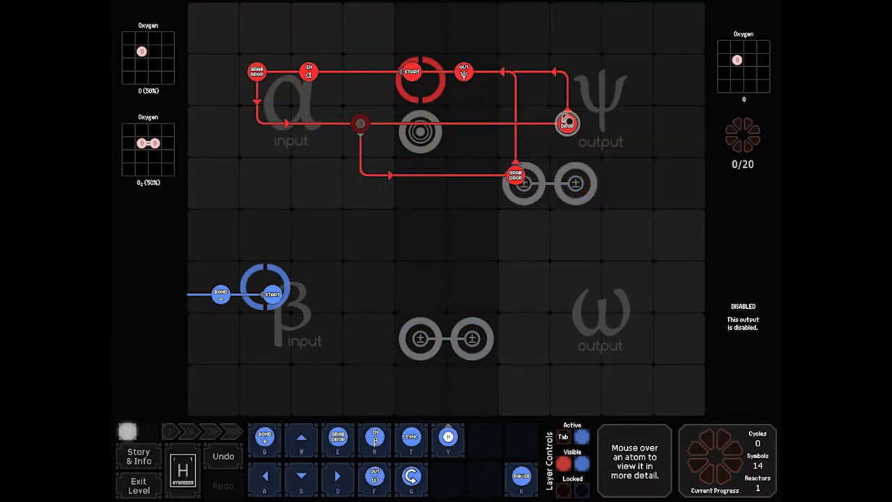
left_click_drag(567, 124, 516, 124)
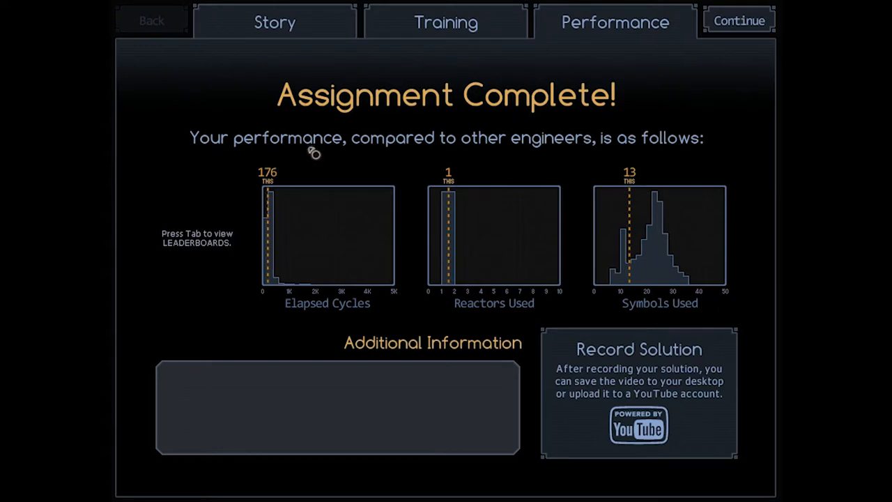
mouse_move(613, 187)
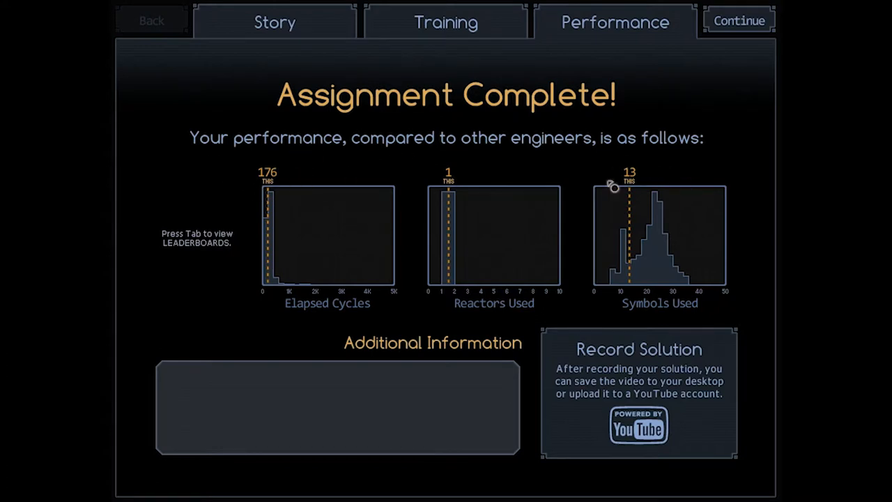
mouse_move(621, 165)
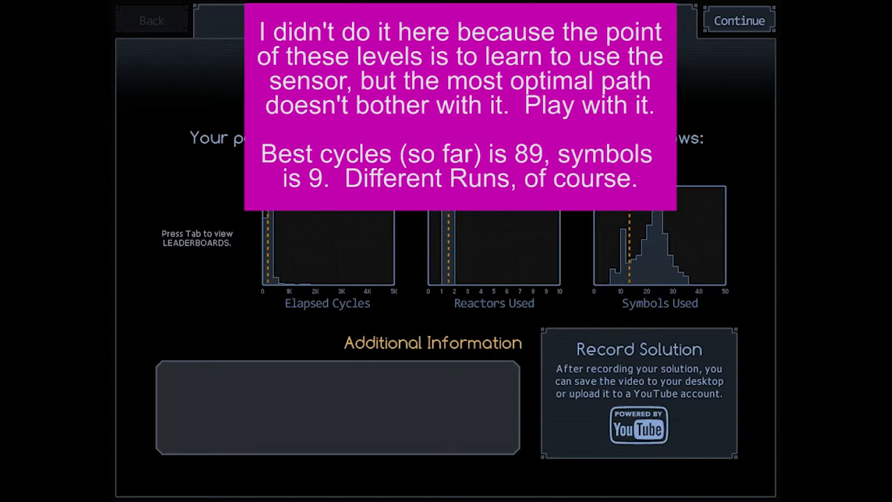
mouse_move(659, 219)
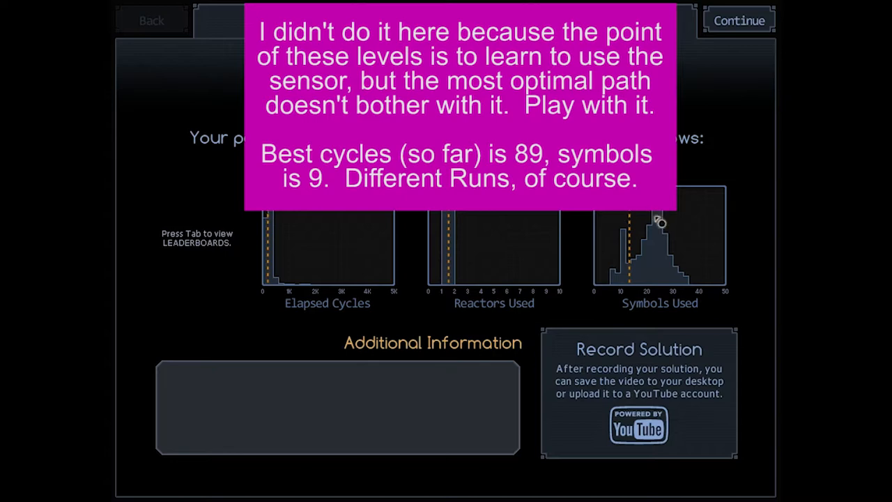
mouse_move(662, 287)
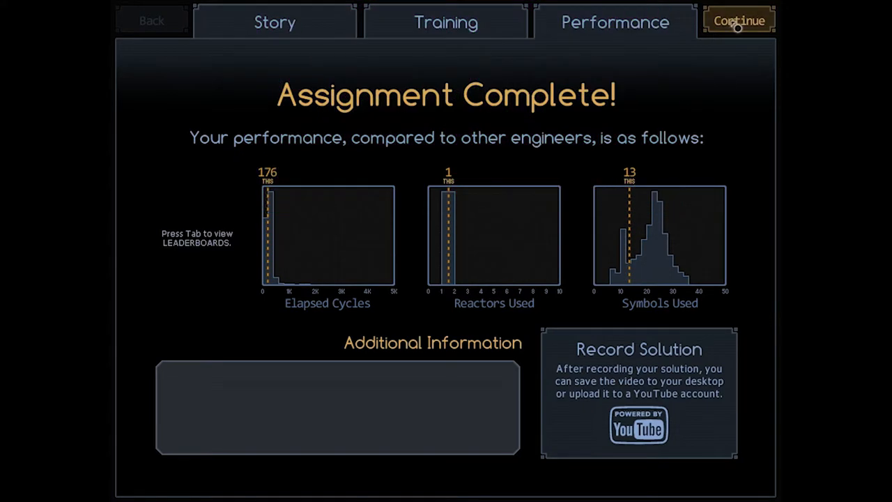
Step: Close the Assignment Complete results to return to the Alkonost map
left_click(739, 21)
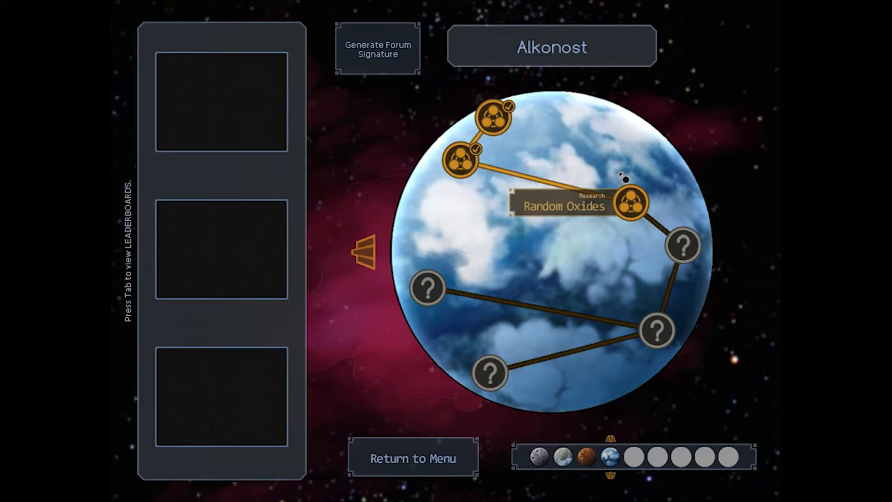
Step: Open the Random Oxides reactor and inspect its titanium dioxide and zinc oxide outputs
left_click(629, 202)
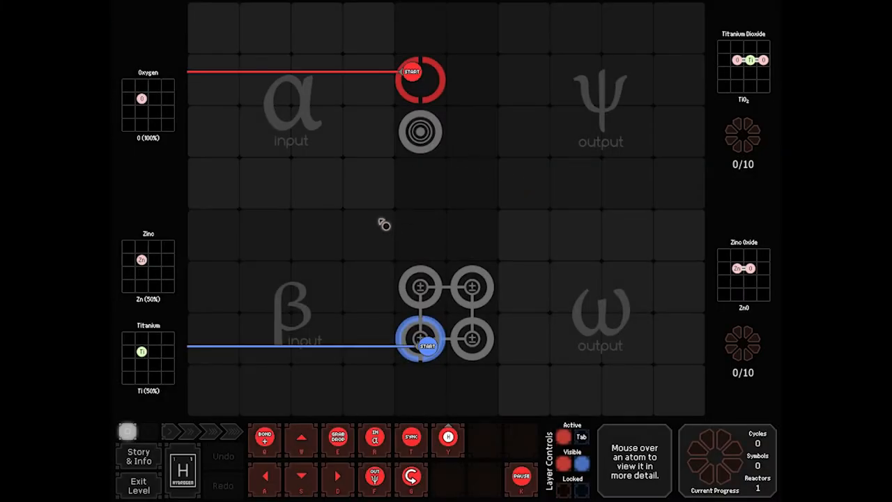
mouse_move(368, 185)
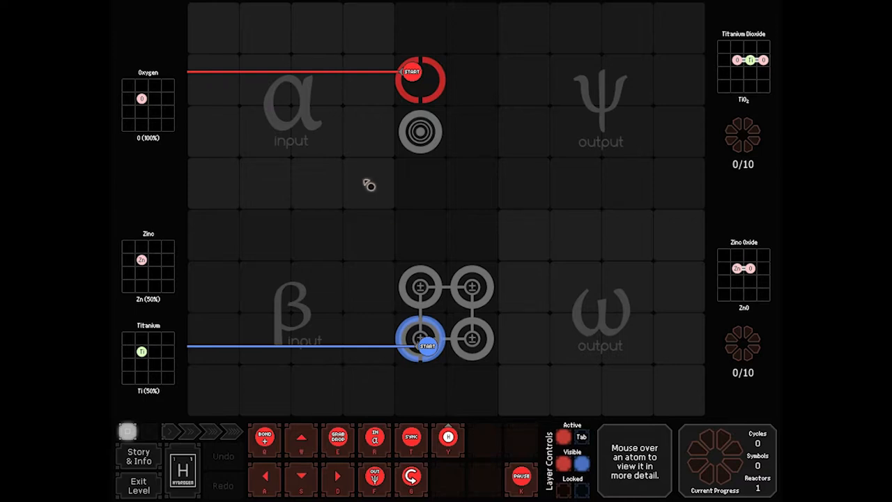
mouse_move(236, 254)
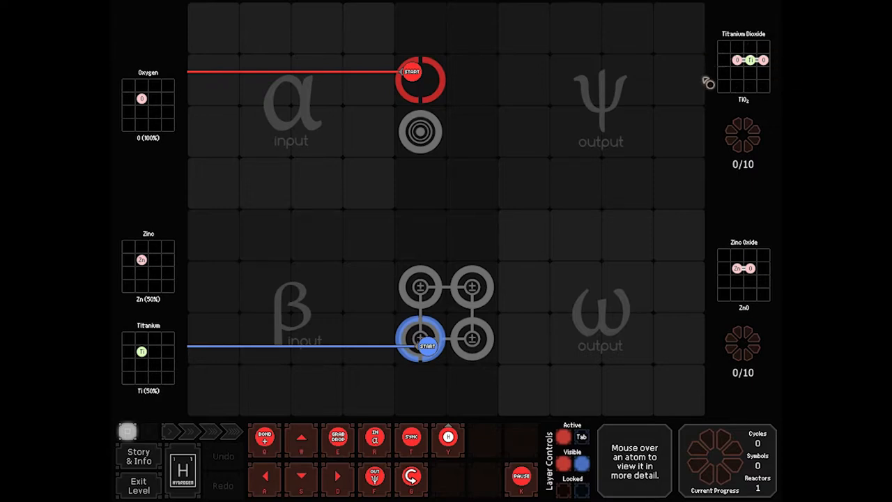
mouse_move(767, 42)
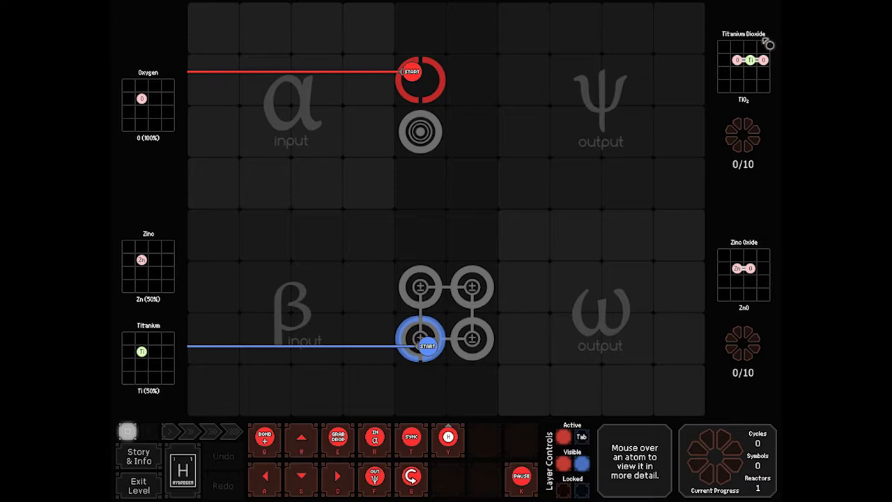
mouse_move(679, 167)
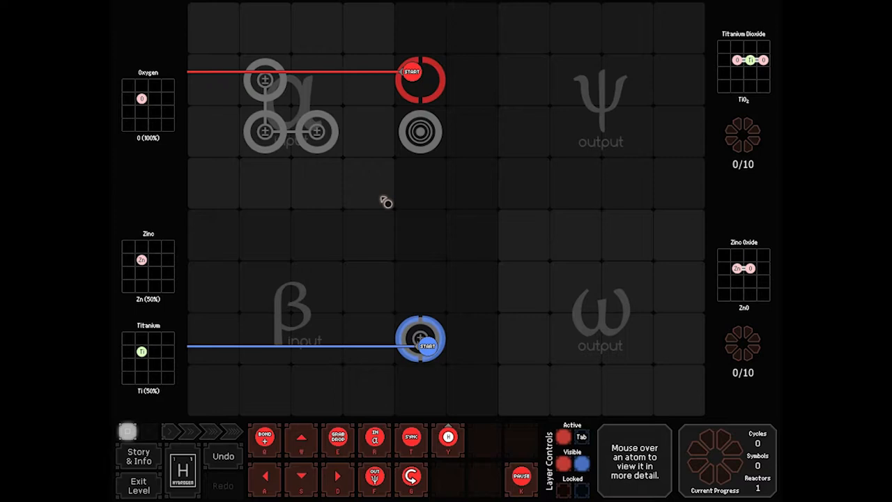
mouse_move(360, 215)
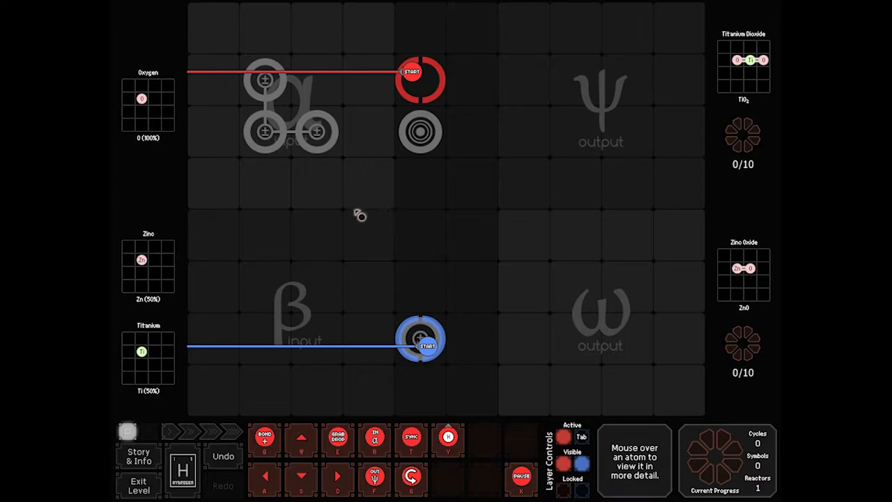
Step: Move a bonder up into the alpha input area of the reactor
left_click_drag(420, 338, 421, 292)
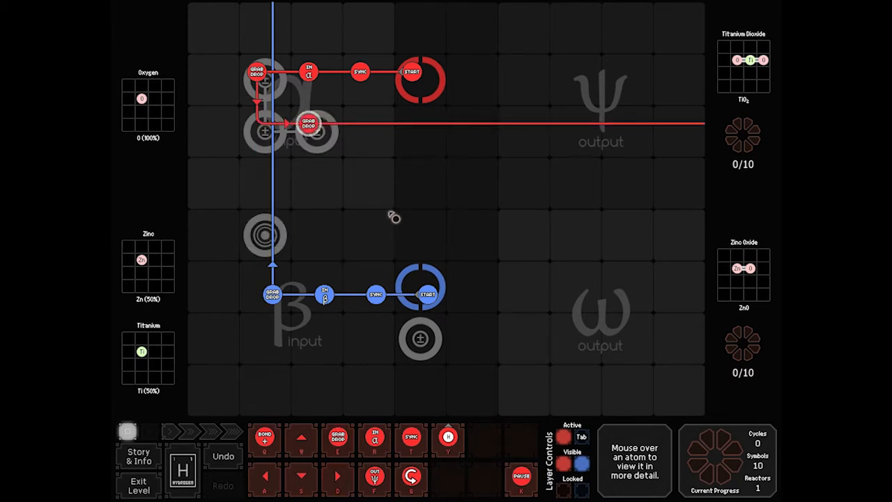
mouse_move(303, 109)
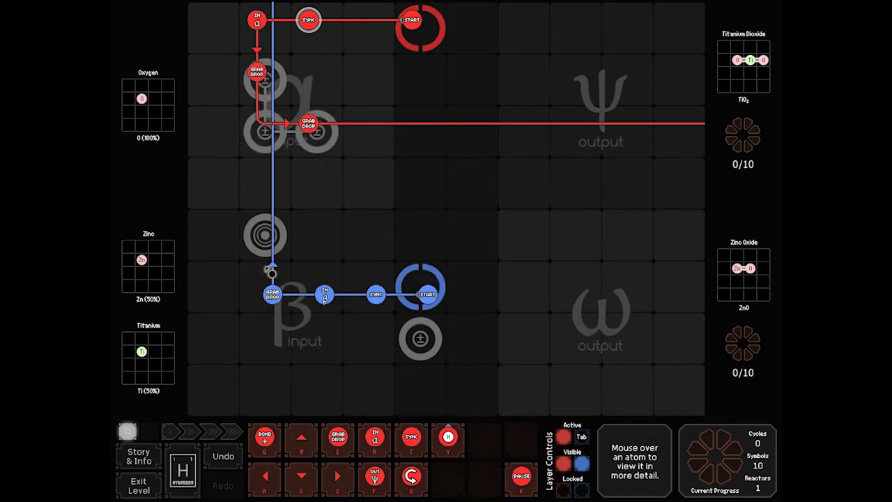
mouse_move(265, 233)
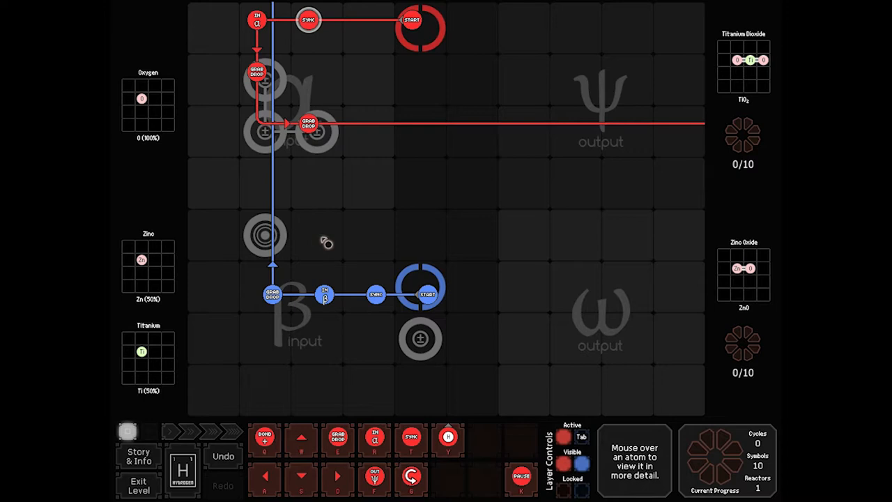
mouse_move(303, 239)
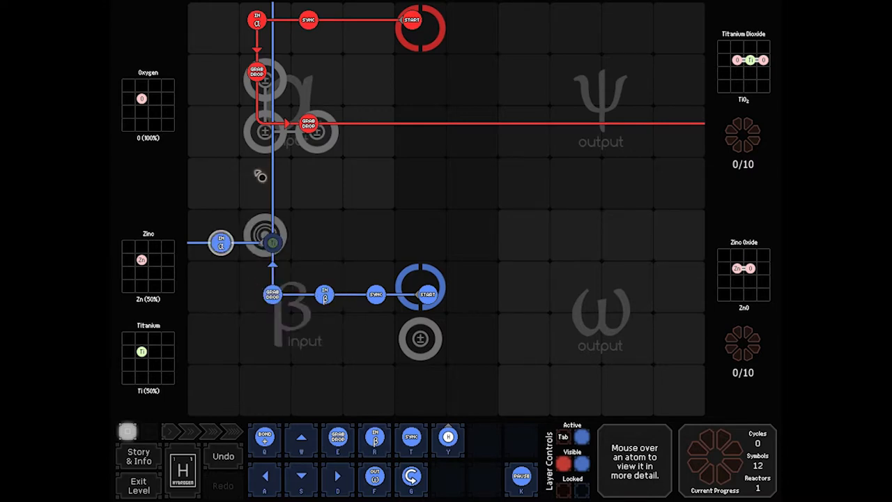
mouse_move(230, 261)
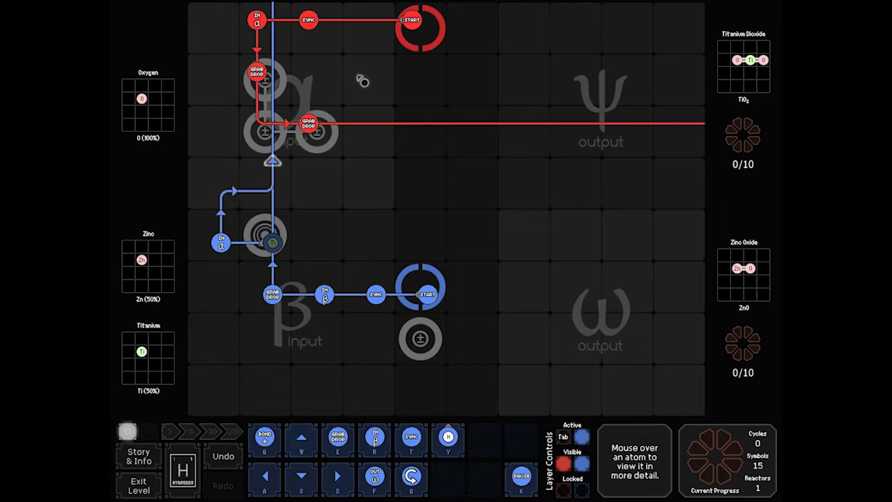
mouse_move(239, 253)
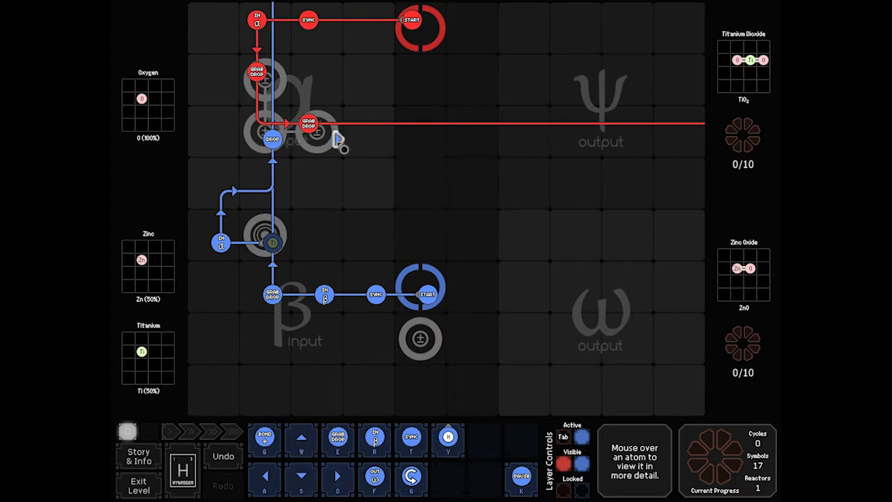
mouse_move(338, 142)
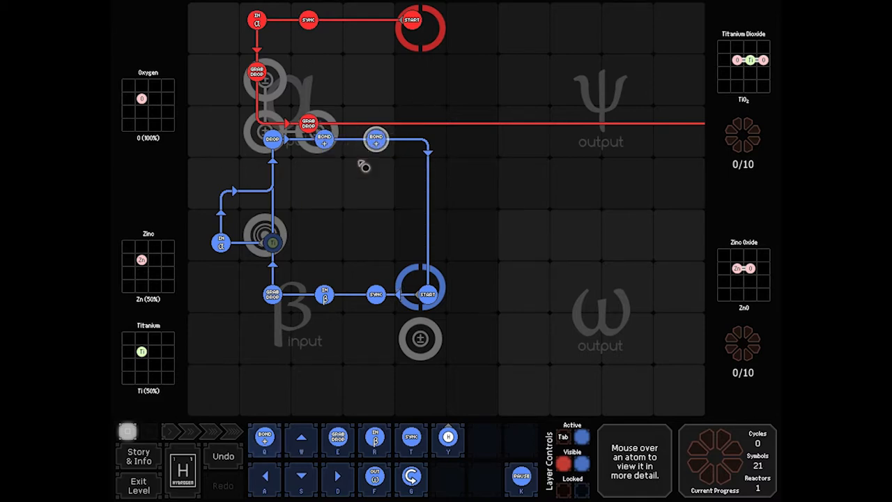
mouse_move(435, 181)
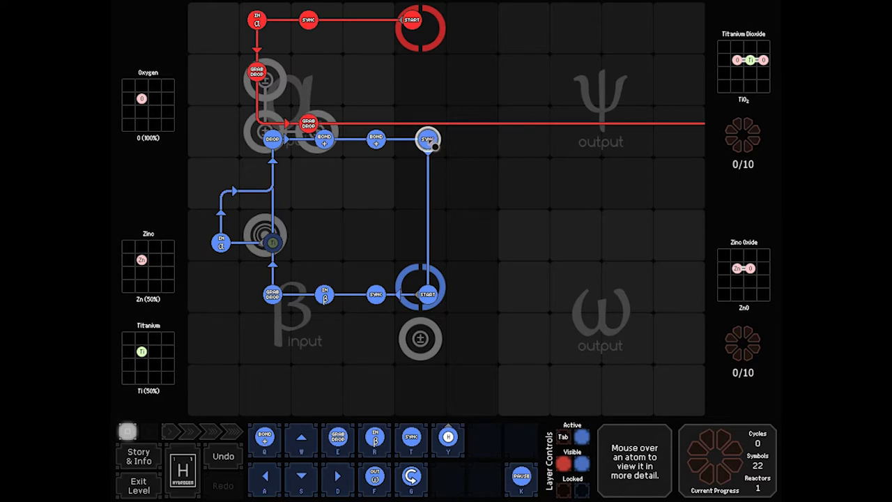
mouse_move(345, 101)
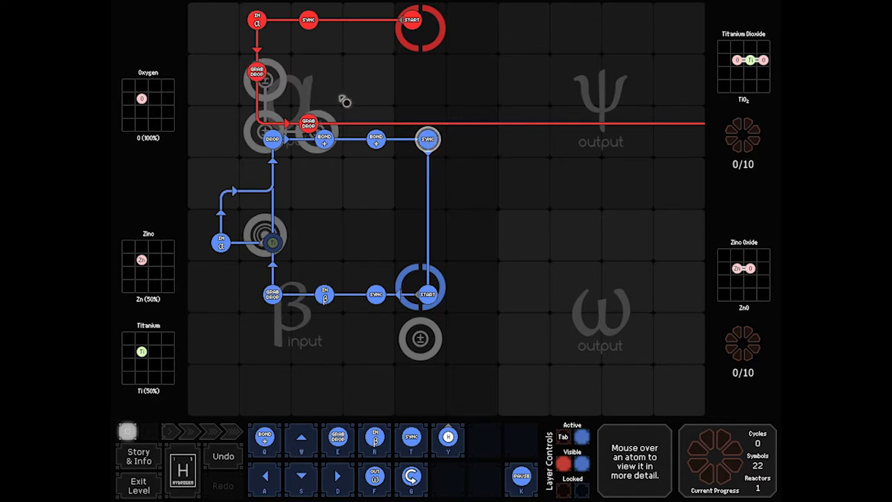
mouse_move(365, 209)
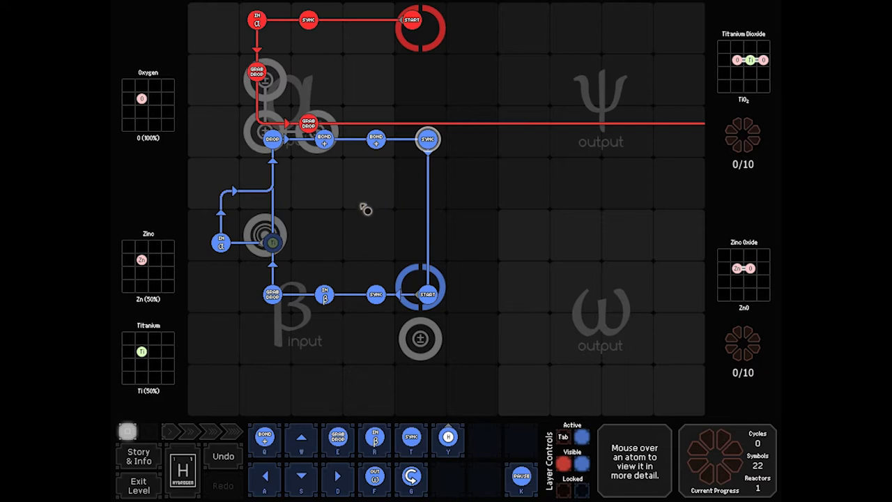
mouse_move(457, 167)
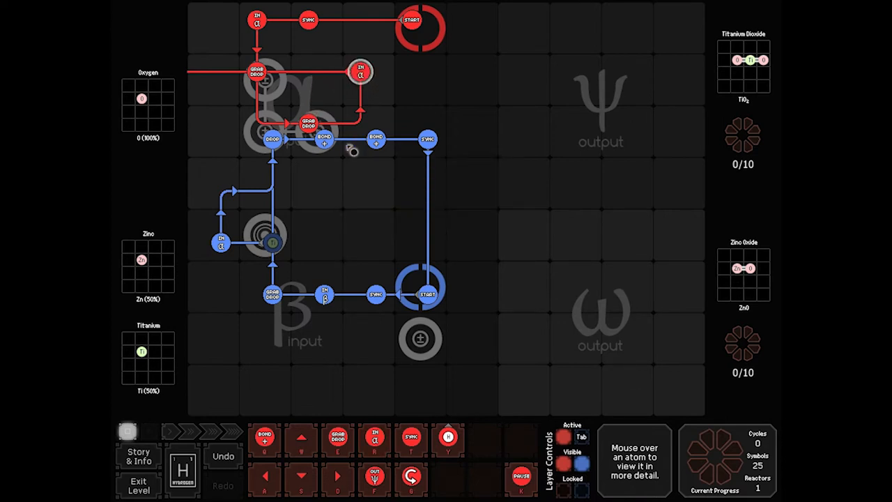
mouse_move(372, 148)
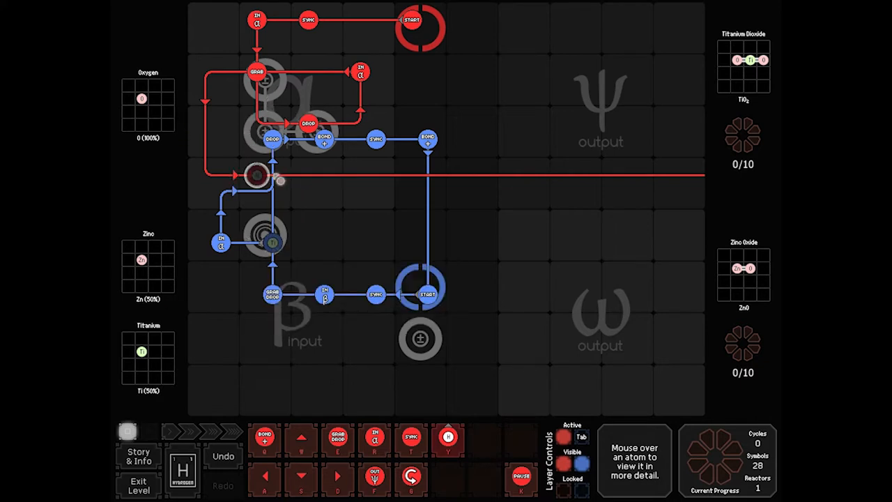
Step: Place another red-layer symbol extending the red waldo's loop toward the ψ and ω outputs
left_click(256, 176)
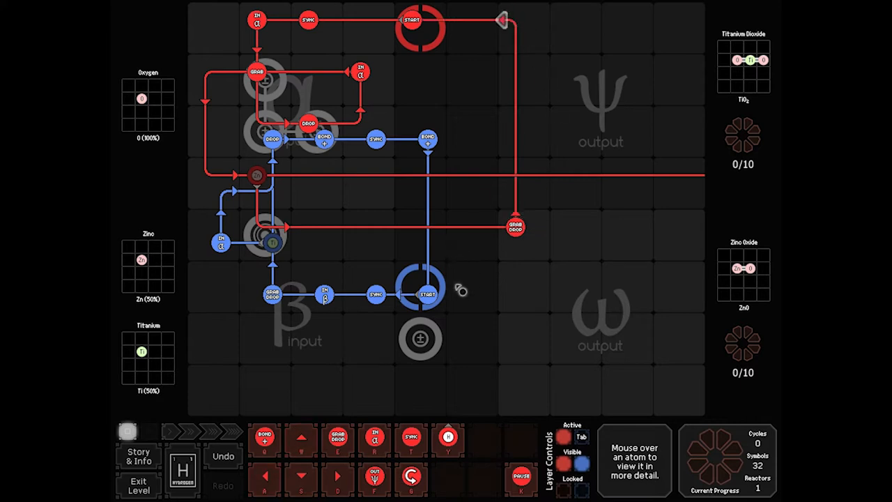
mouse_move(165, 340)
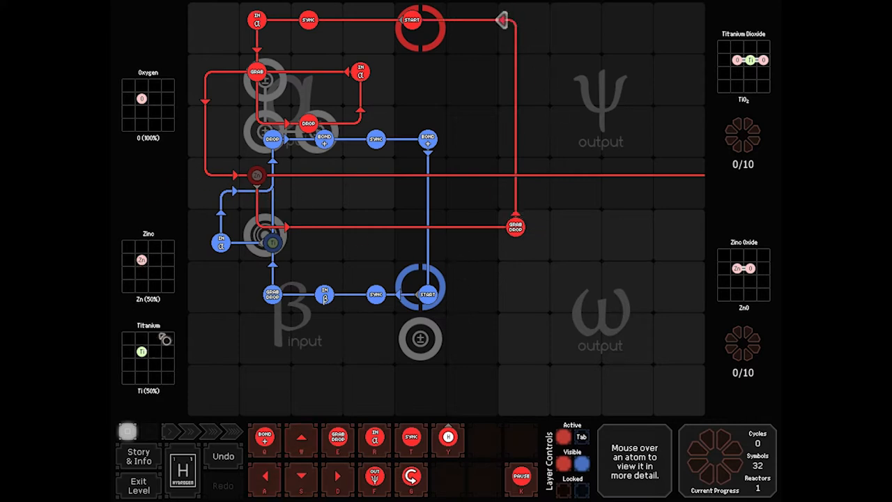
mouse_move(520, 149)
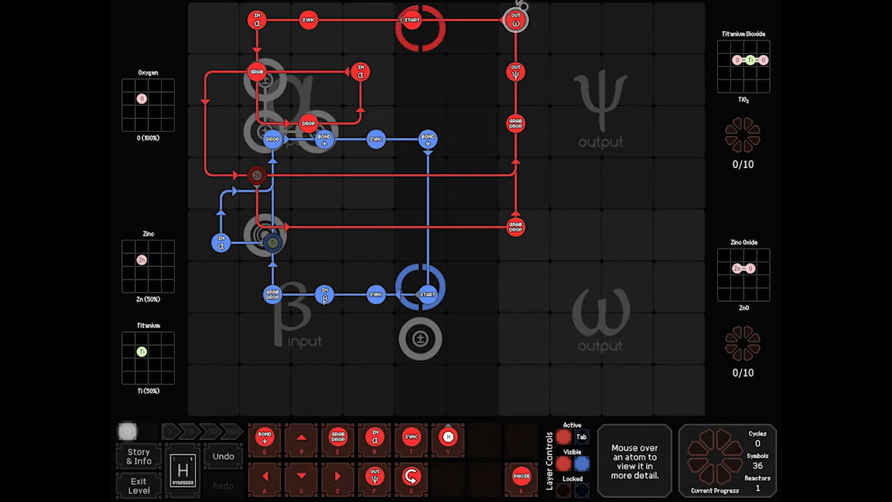
mouse_move(474, 50)
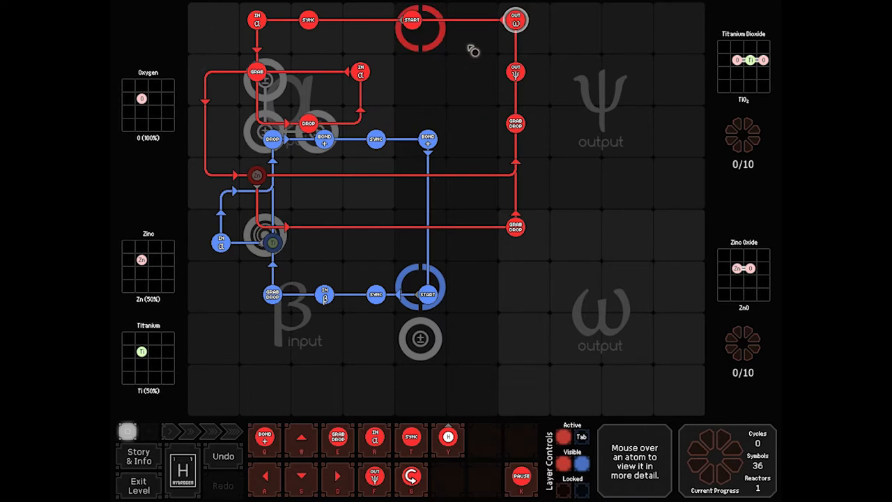
mouse_move(397, 315)
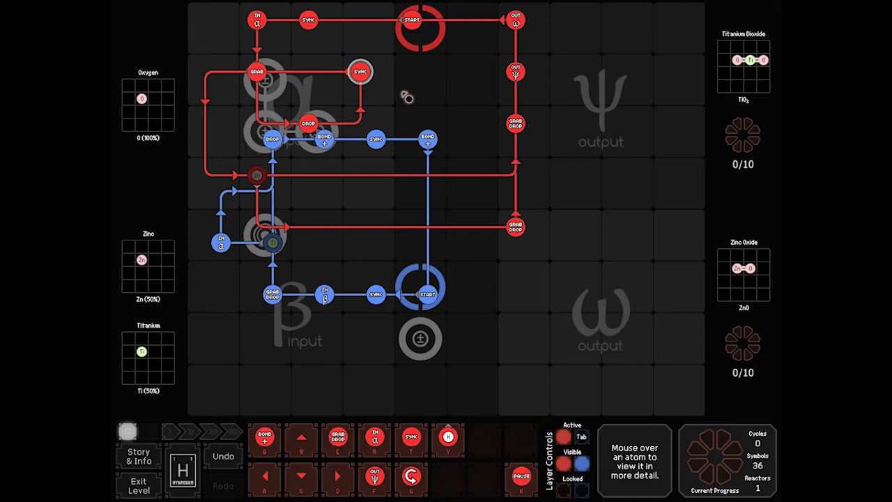
mouse_move(416, 312)
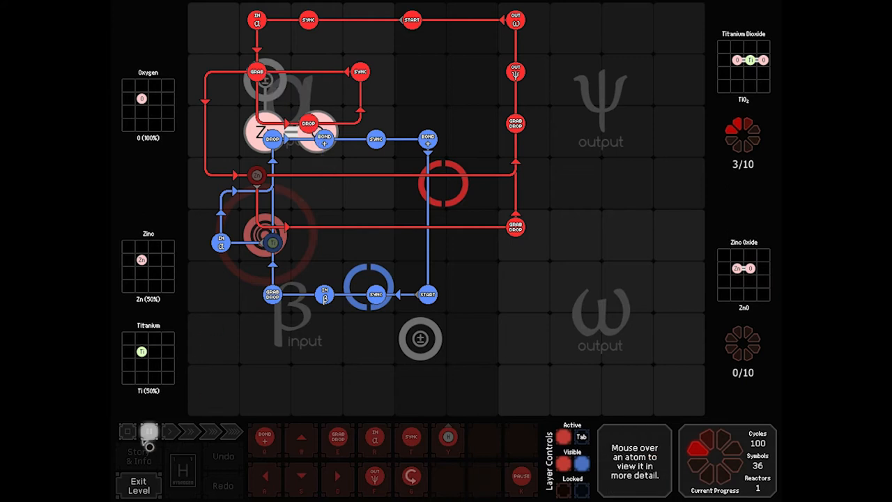
Step: Clear old red-layer arrows to reroute the red waldo downward past the bonders
right_click(308, 124)
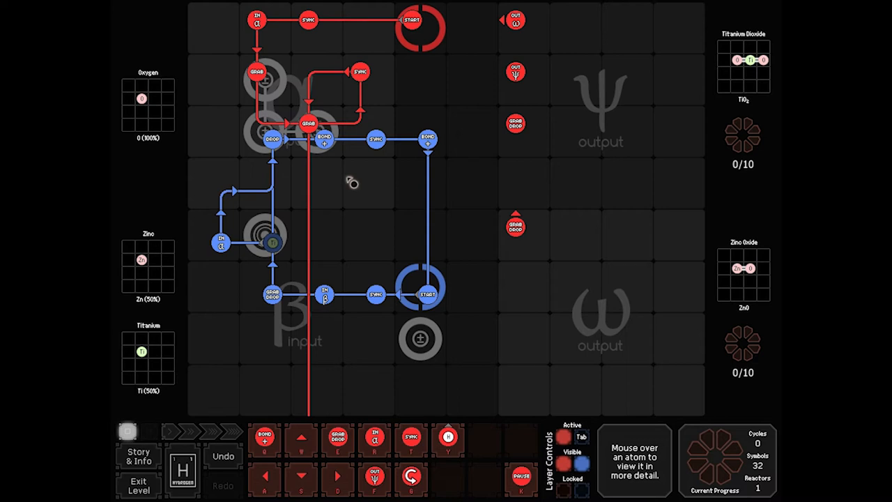
mouse_move(326, 111)
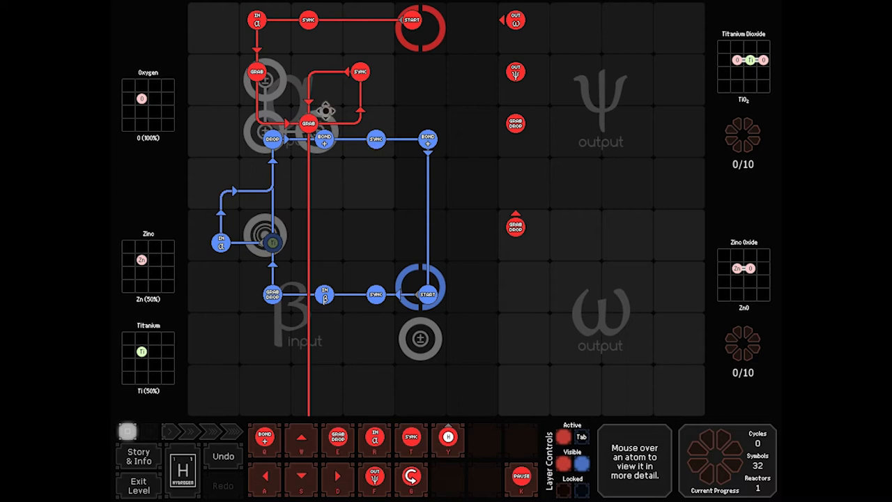
mouse_move(319, 235)
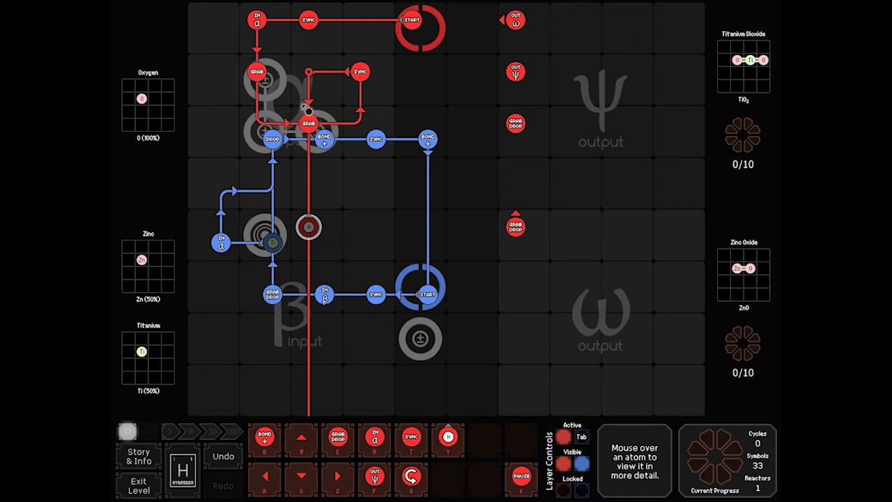
right_click(309, 226)
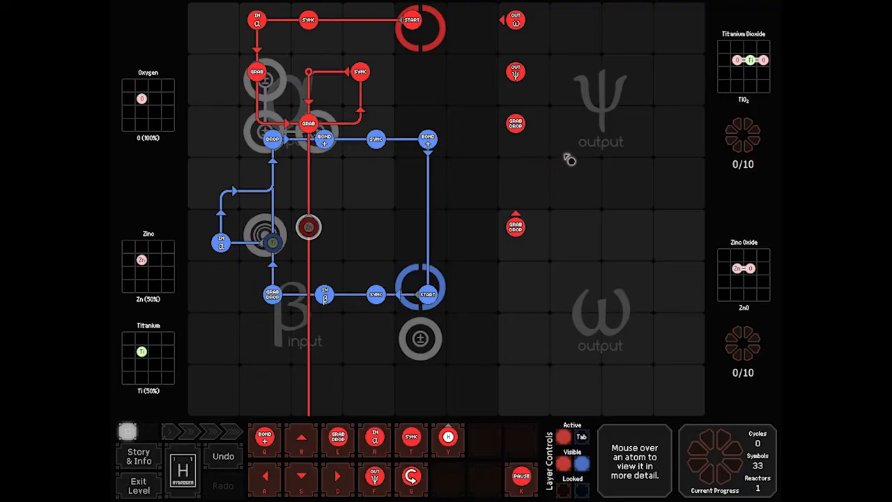
mouse_move(505, 239)
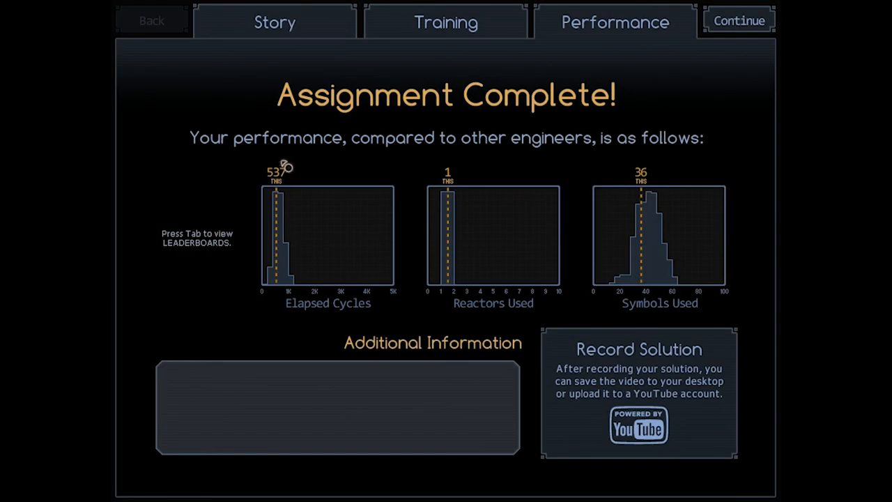
mouse_move(641, 172)
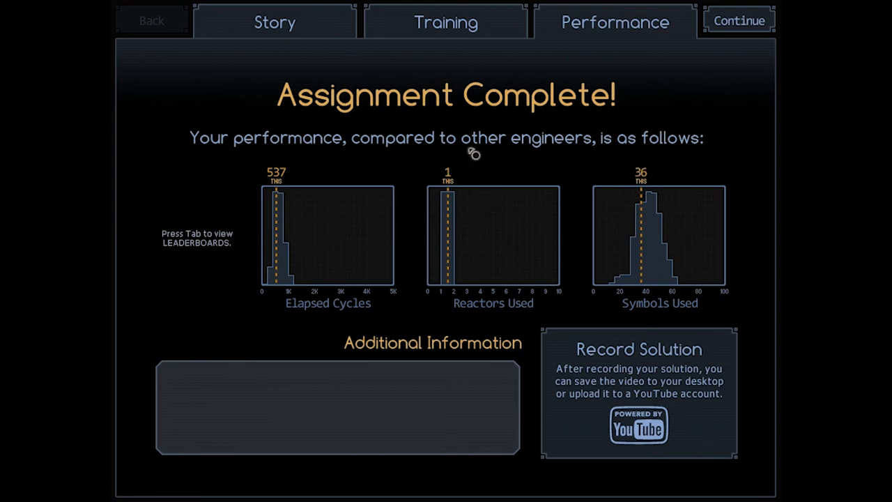
mouse_move(361, 161)
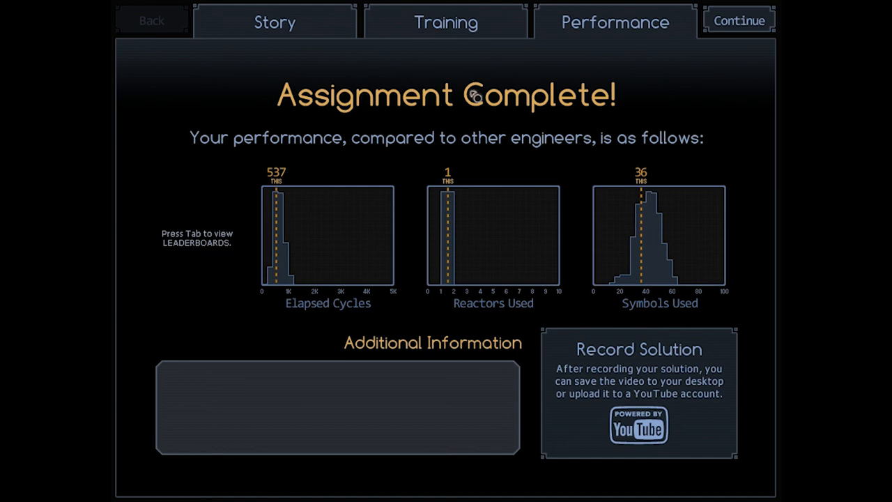
mouse_move(340, 146)
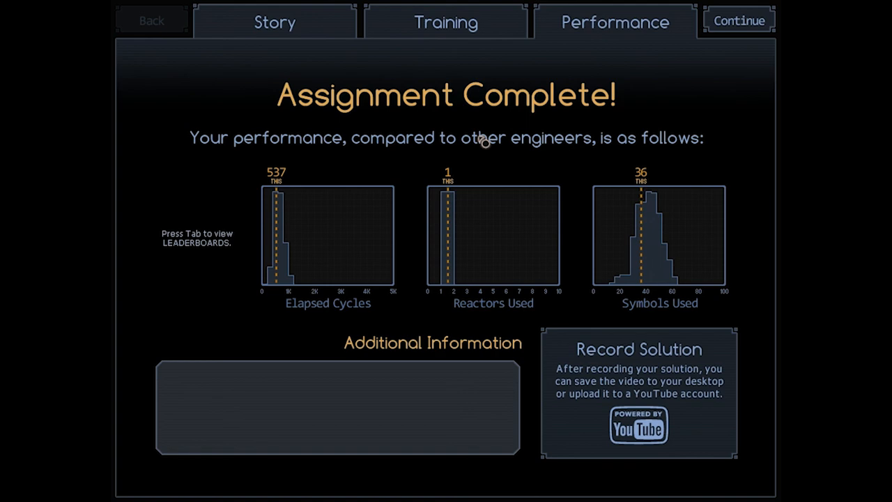
mouse_move(706, 56)
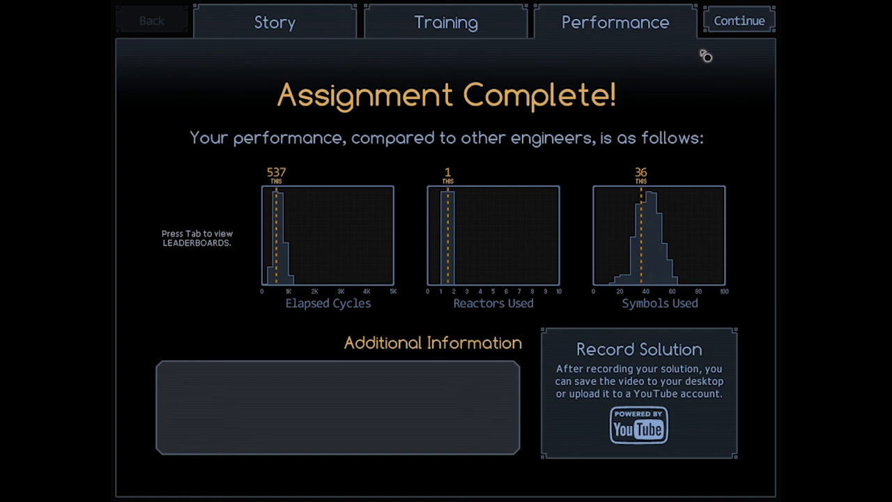
Step: Continue from the Random Oxides results (537 cycles, 36 symbols) to the Alkonost map
left_click(739, 20)
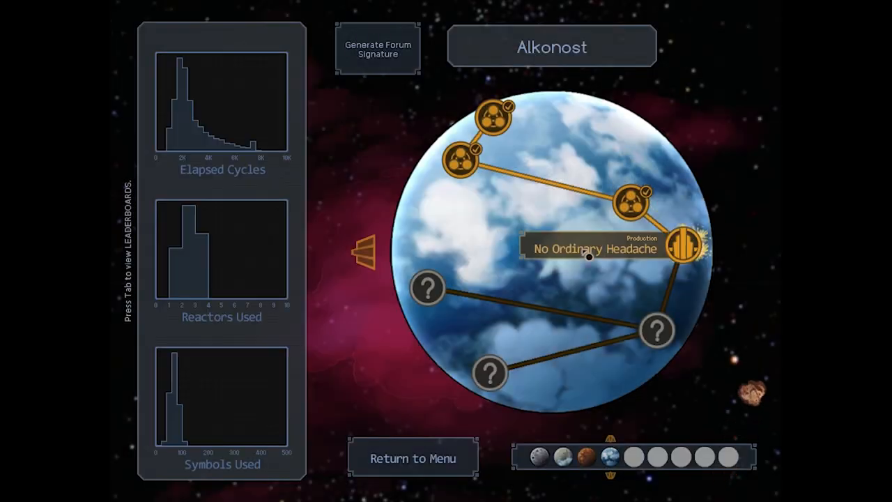